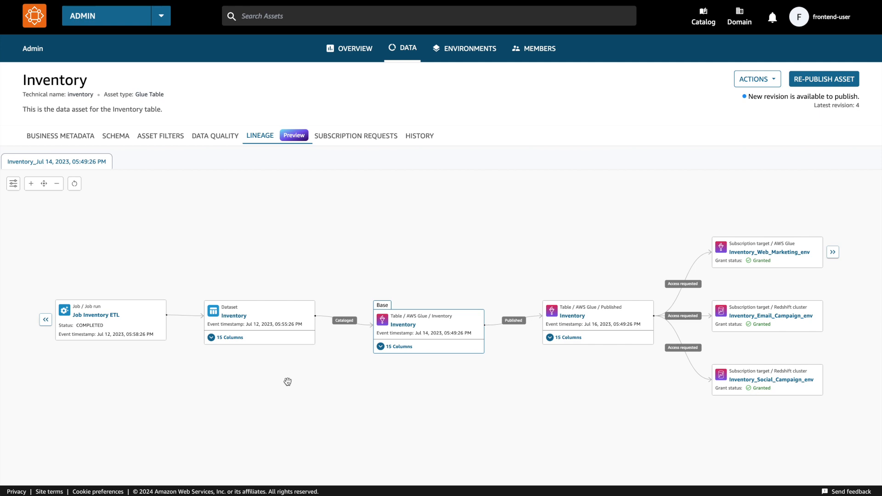
{"action": "mouse_move", "coordinate": [297, 381]}
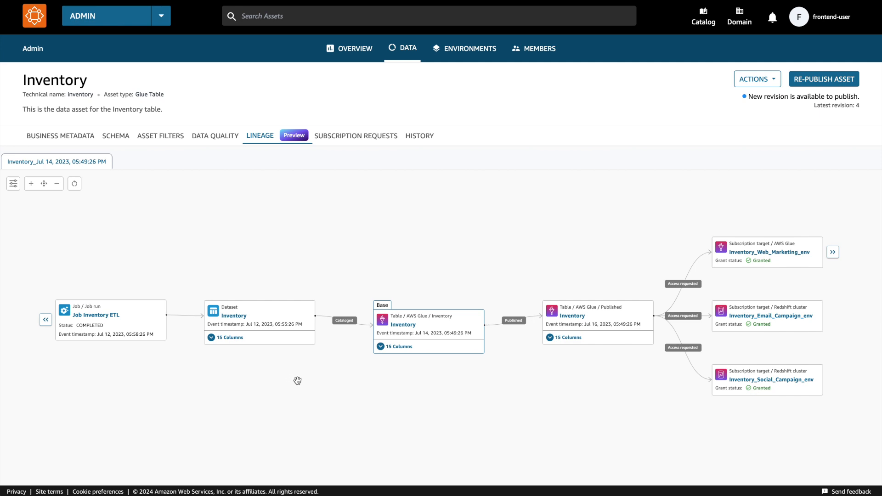
{"action": "mouse_move", "coordinate": [301, 373]}
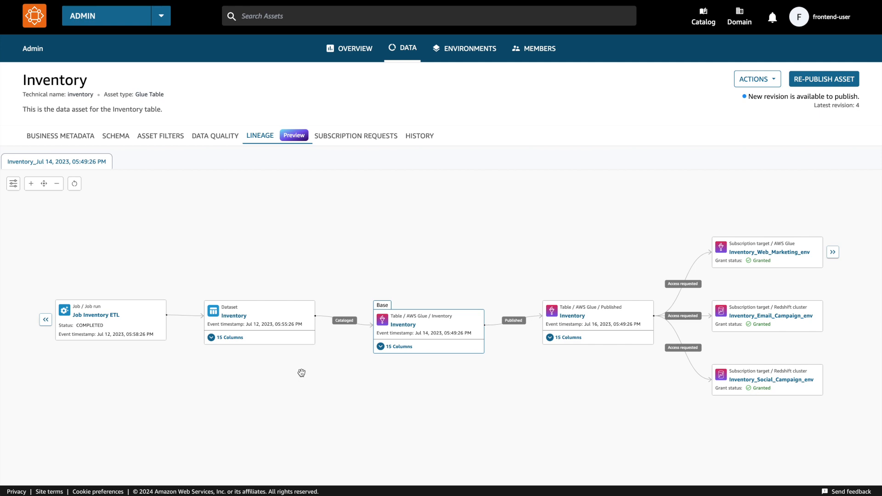
{"action": "mouse_move", "coordinate": [308, 371]}
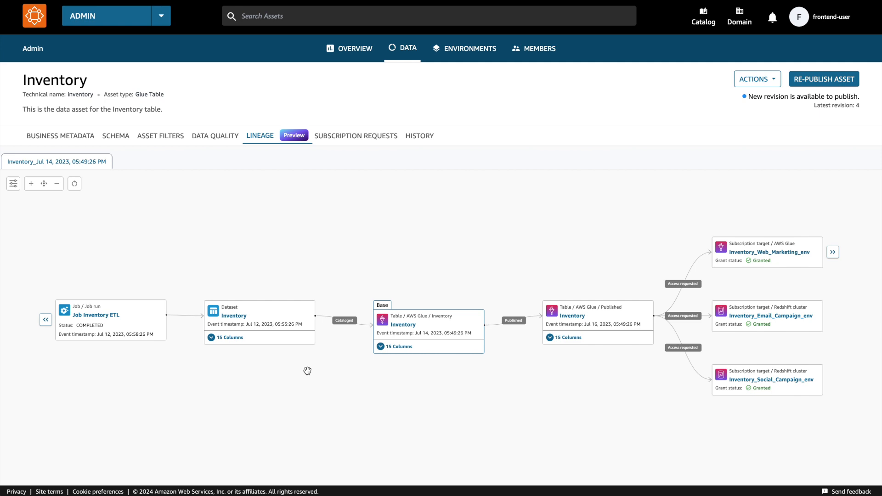
{"action": "mouse_move", "coordinate": [326, 366]}
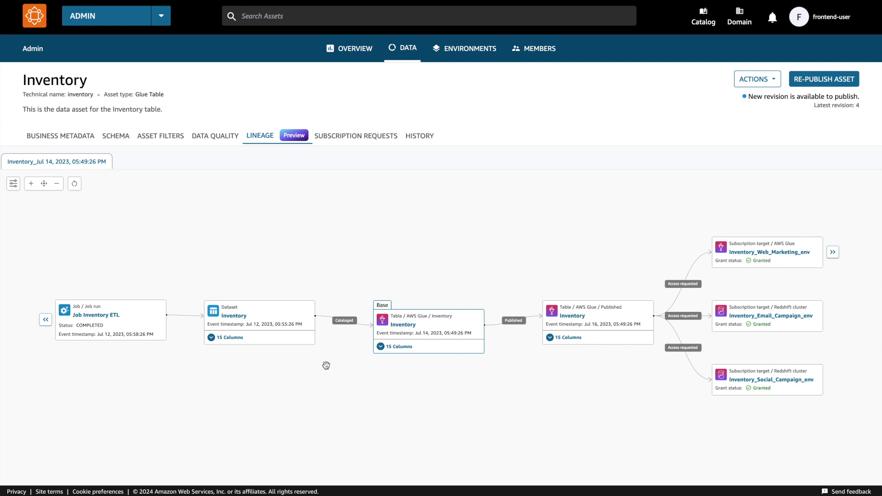
{"action": "mouse_move", "coordinate": [433, 376]}
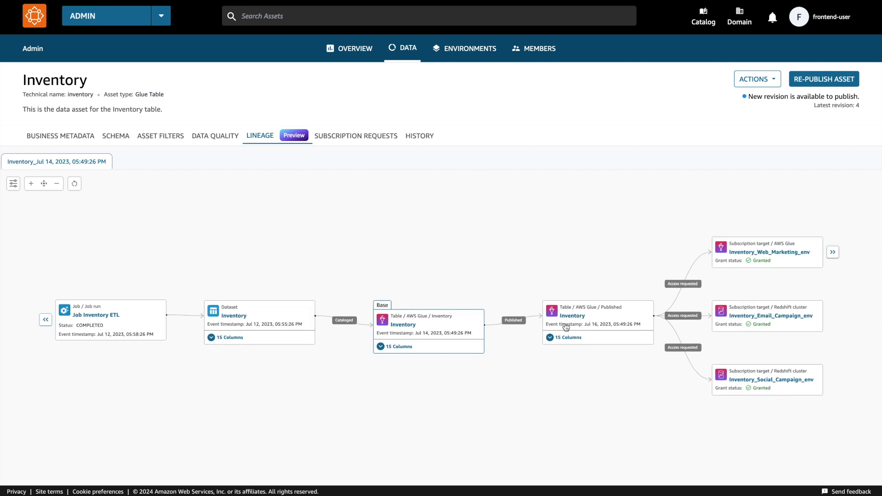
{"action": "mouse_move", "coordinate": [403, 380]}
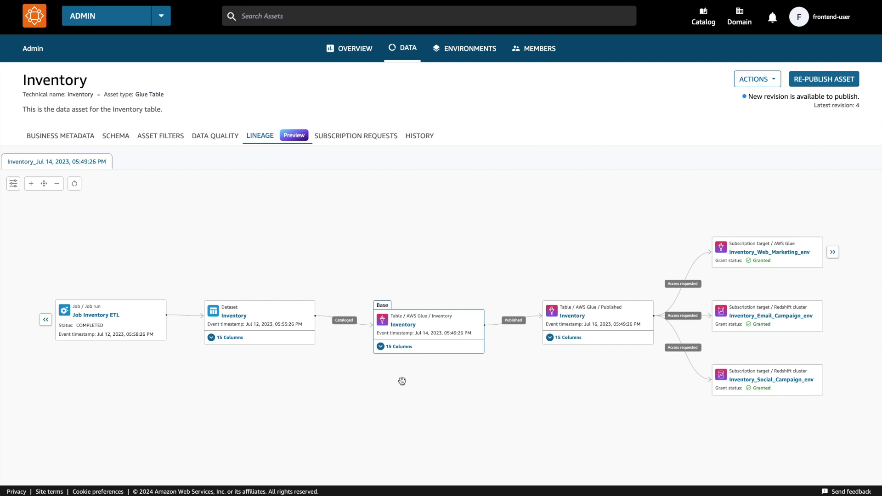
{"action": "mouse_move", "coordinate": [393, 379]}
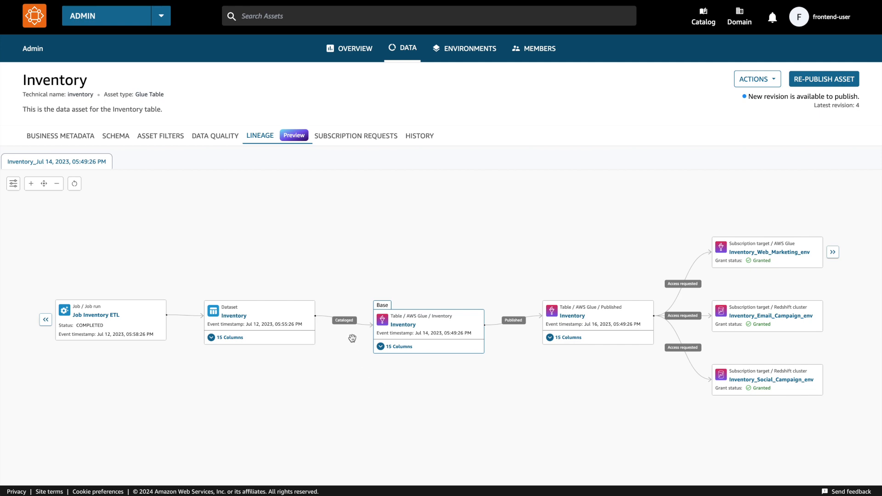
Step: Select the base Inventory table node and inspect its schema, including the source column feeding Finance
{"action": "left_click", "coordinate": [428, 325]}
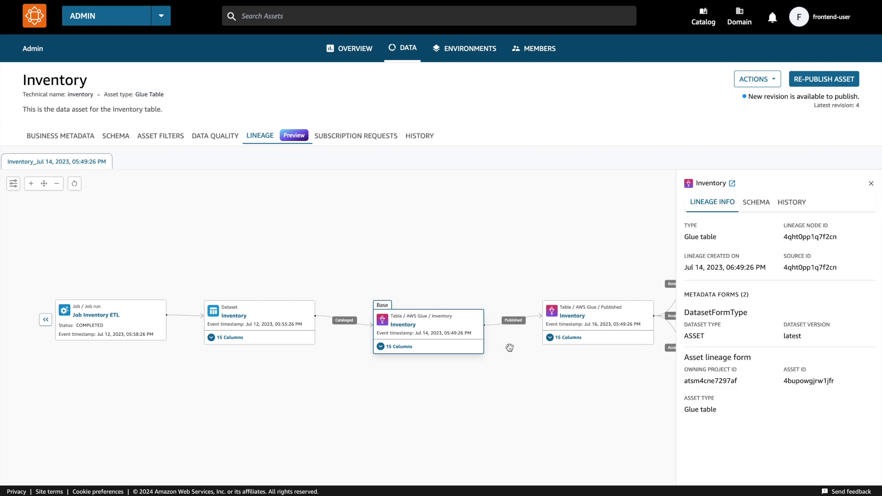
{"action": "mouse_move", "coordinate": [752, 283]}
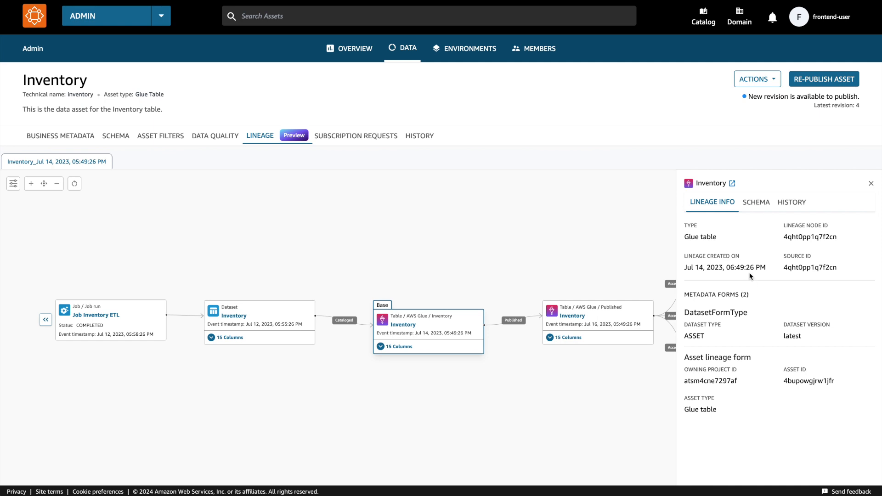
{"action": "left_click", "coordinate": [756, 203]}
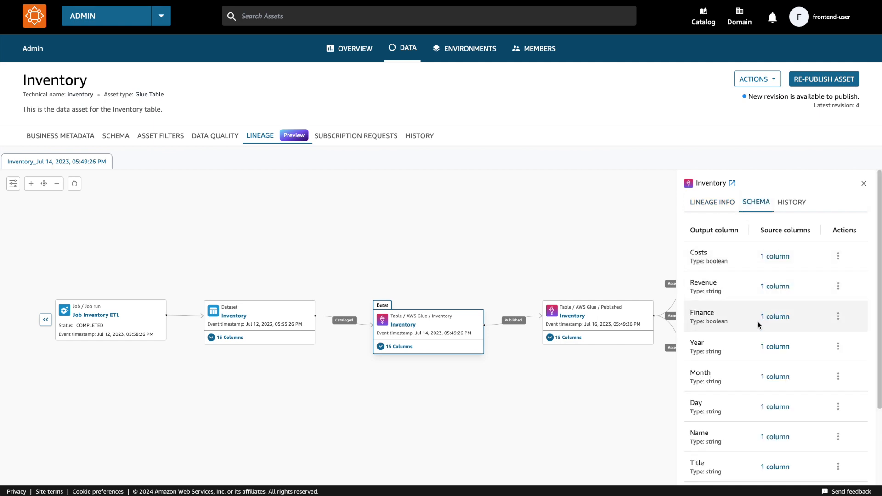
{"action": "left_click", "coordinate": [774, 316]}
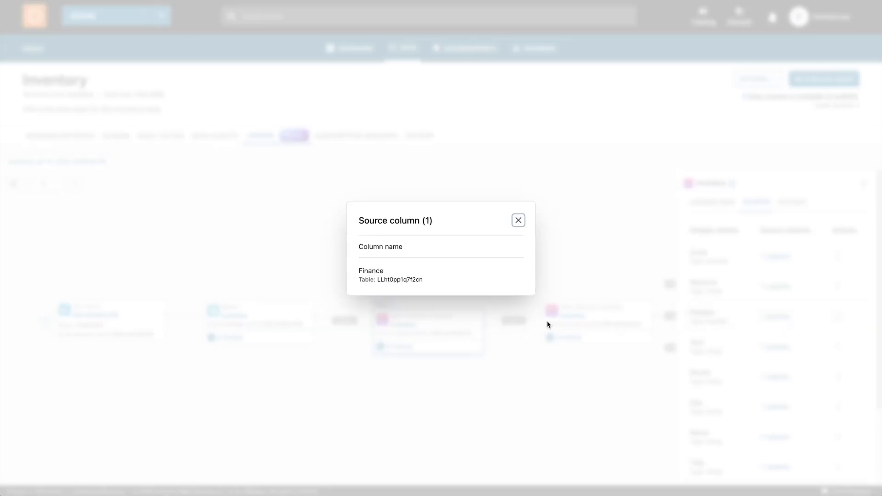
{"action": "left_click", "coordinate": [518, 220]}
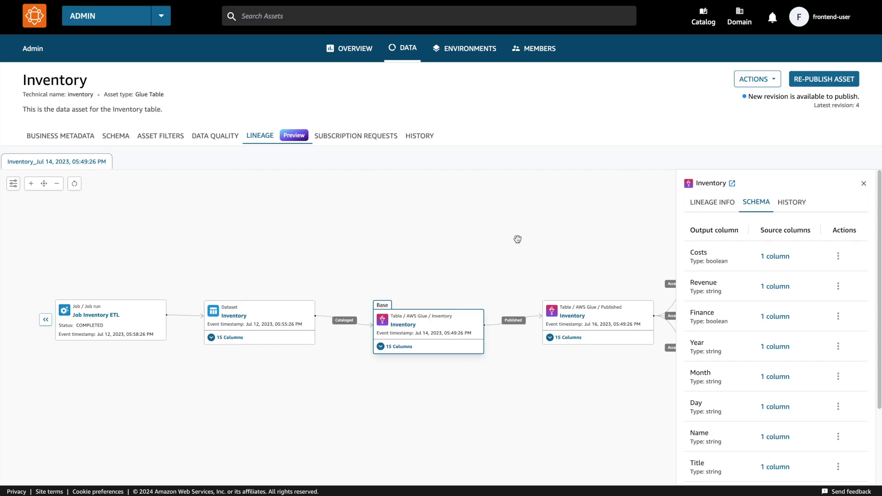
{"action": "mouse_move", "coordinate": [792, 202]}
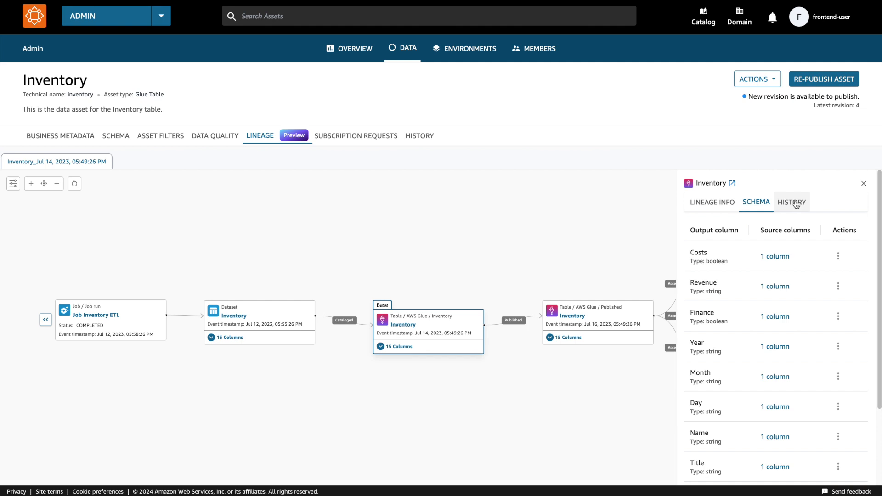
Step: Review the table's lineage event history, then return to its general Lineage Info
{"action": "left_click", "coordinate": [791, 202]}
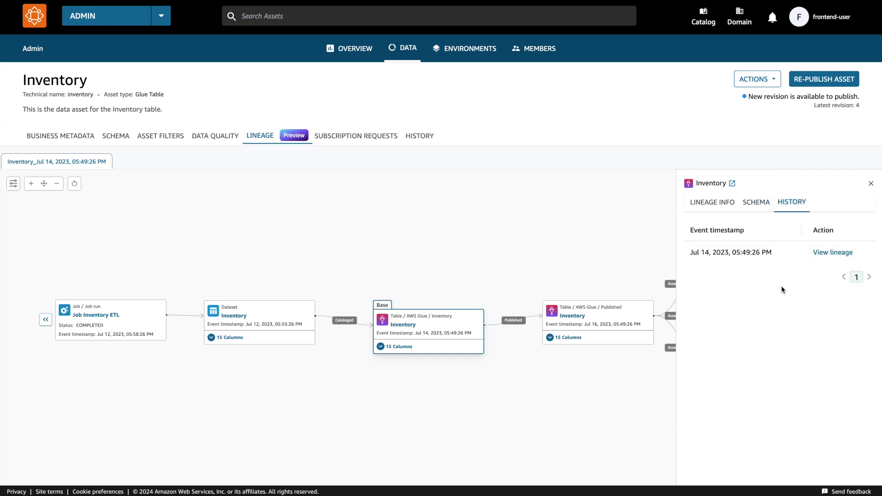
{"action": "mouse_move", "coordinate": [711, 202]}
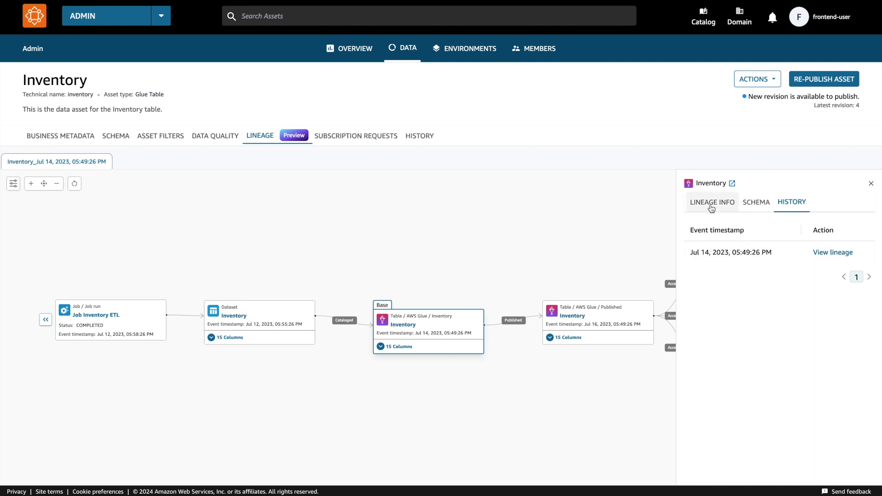
{"action": "left_click", "coordinate": [711, 202]}
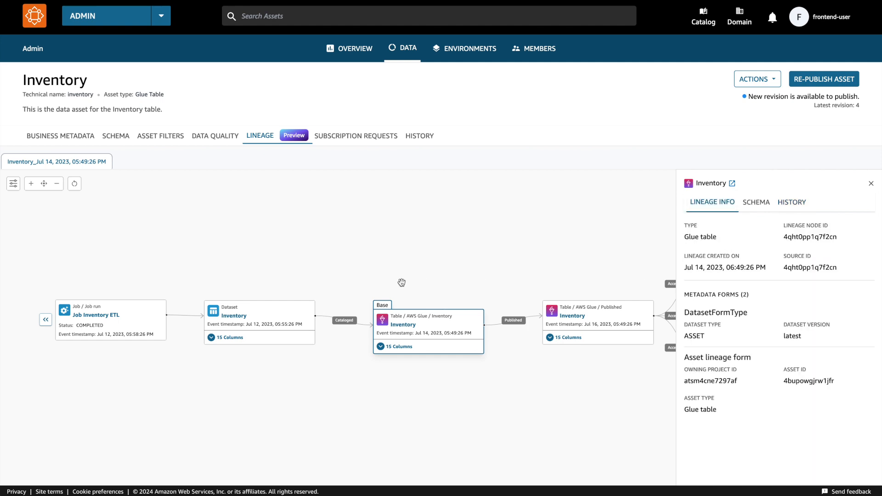
{"action": "mouse_move", "coordinate": [317, 251]}
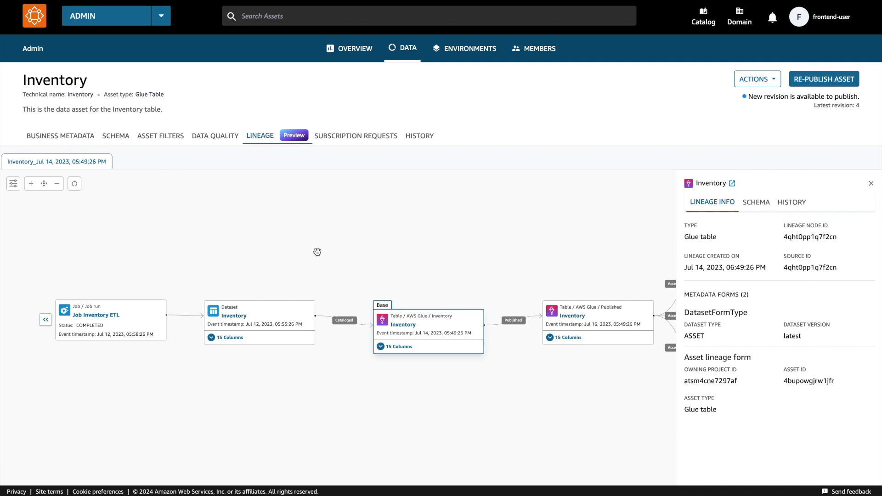
{"action": "mouse_move", "coordinate": [321, 249]}
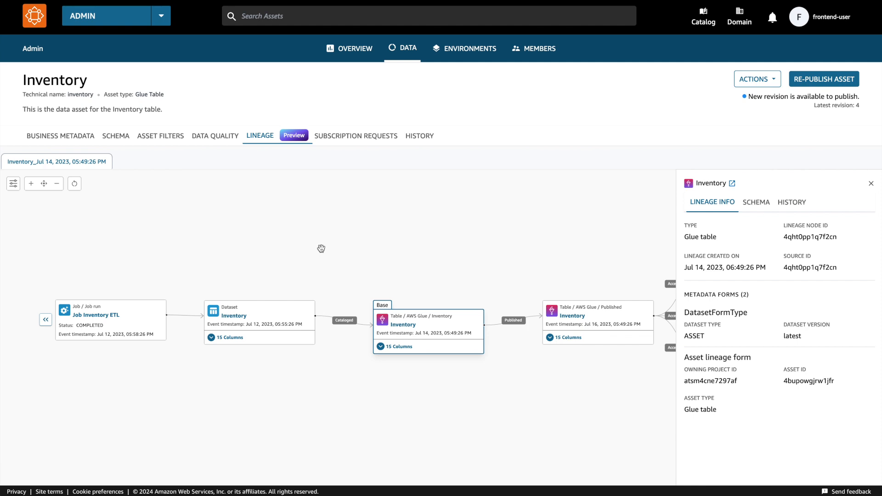
Step: Pan the graph left to reveal the upstream inventory_us_* datasets, their jobs and the Job Inventory ETL node
{"action": "left_click_drag", "start_coordinate": [320, 249], "coordinate": [231, 377]}
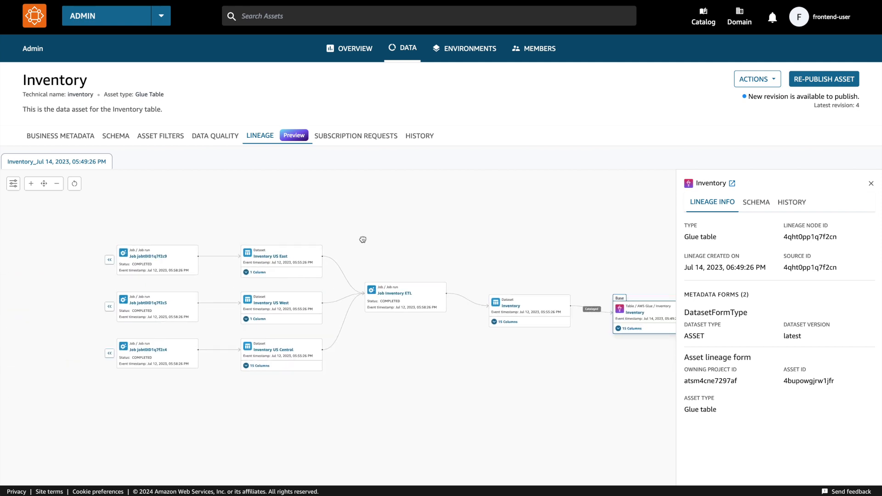
{"action": "left_click_drag", "start_coordinate": [364, 239], "coordinate": [394, 242]}
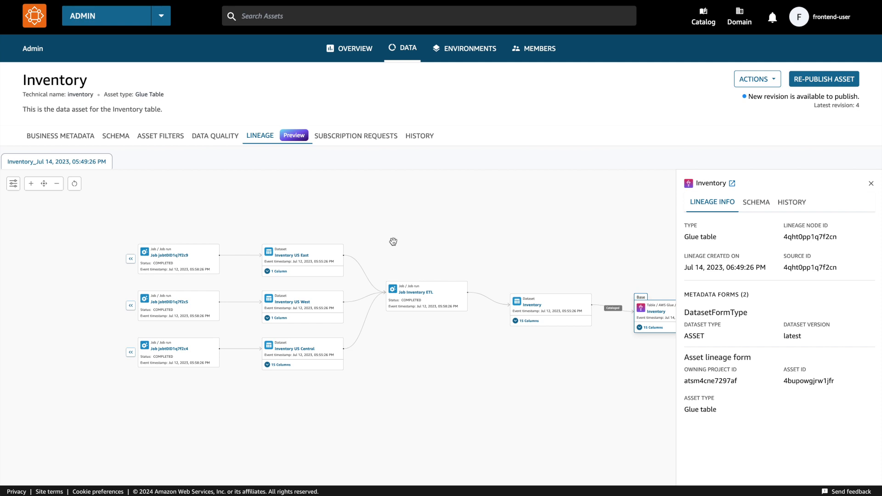
{"action": "mouse_move", "coordinate": [459, 361]}
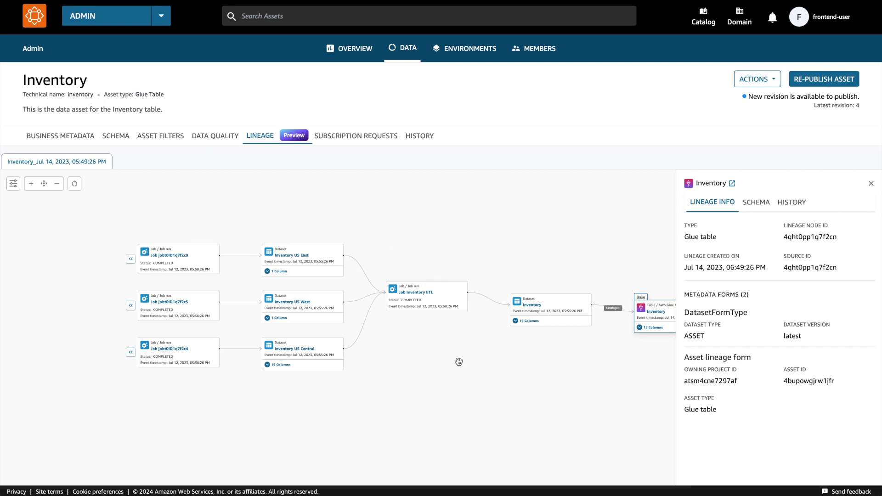
{"action": "mouse_move", "coordinate": [431, 304]}
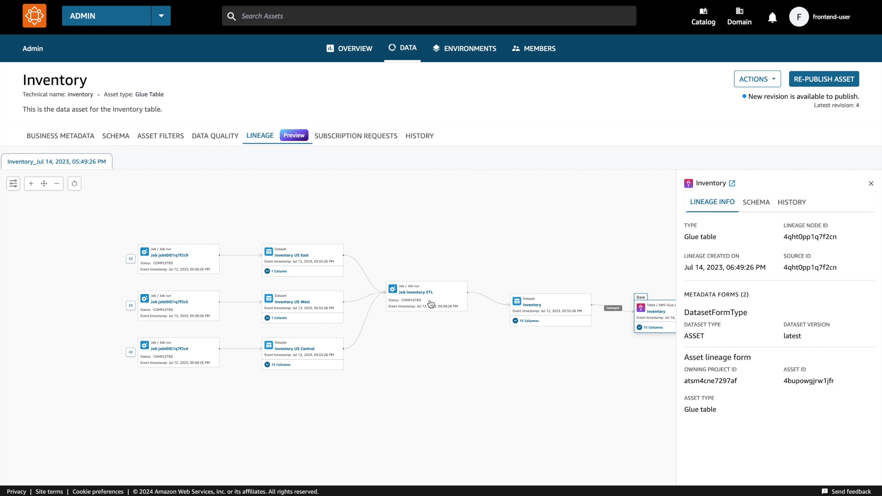
{"action": "mouse_move", "coordinate": [297, 301]}
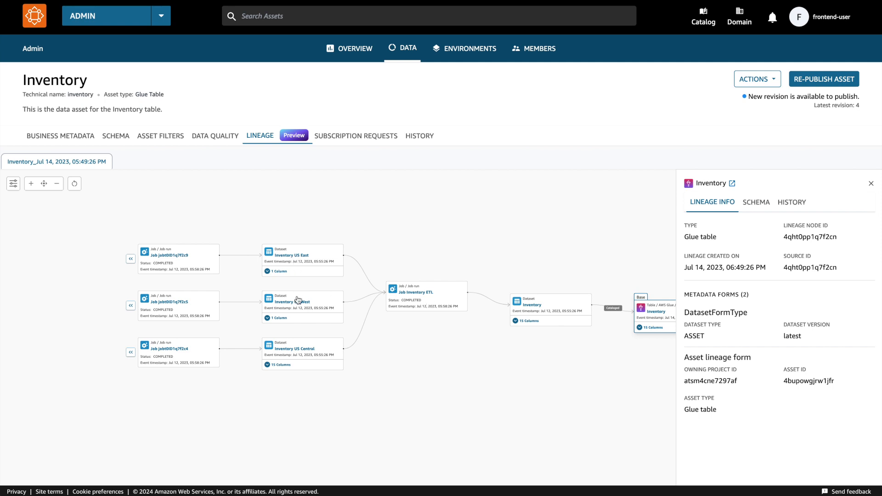
{"action": "mouse_move", "coordinate": [316, 284]}
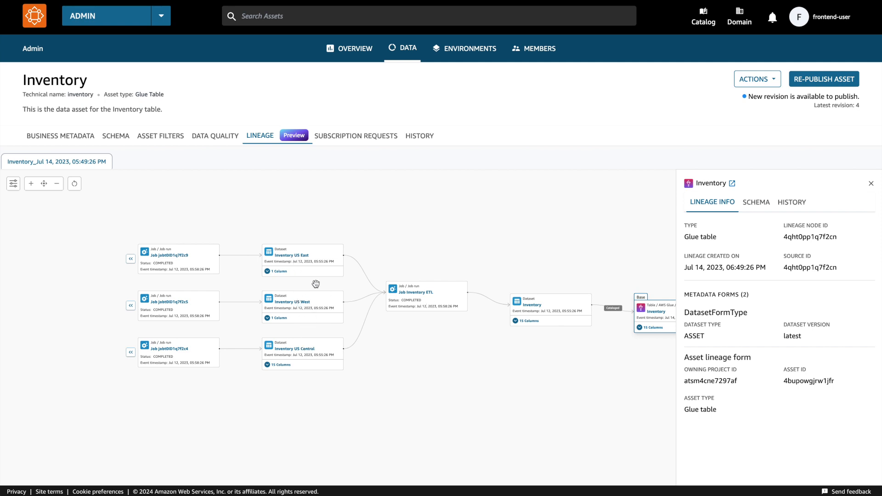
{"action": "mouse_move", "coordinate": [320, 268]}
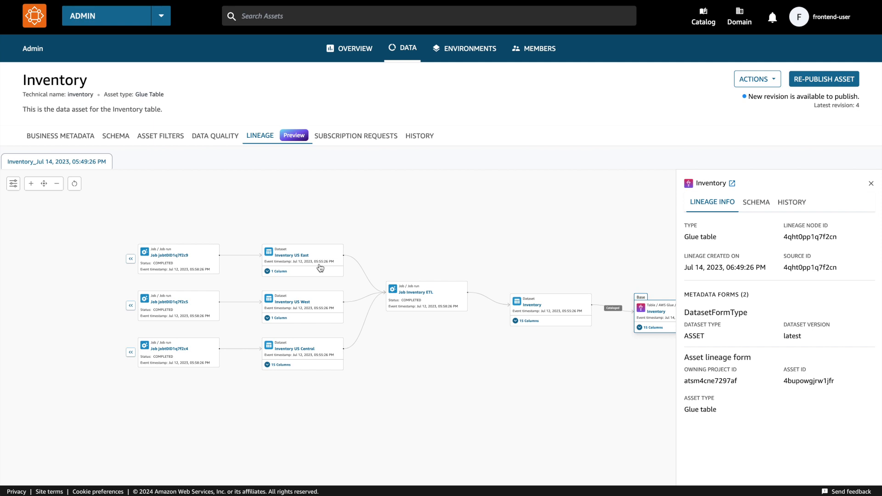
{"action": "left_click_drag", "start_coordinate": [321, 268], "coordinate": [337, 235]}
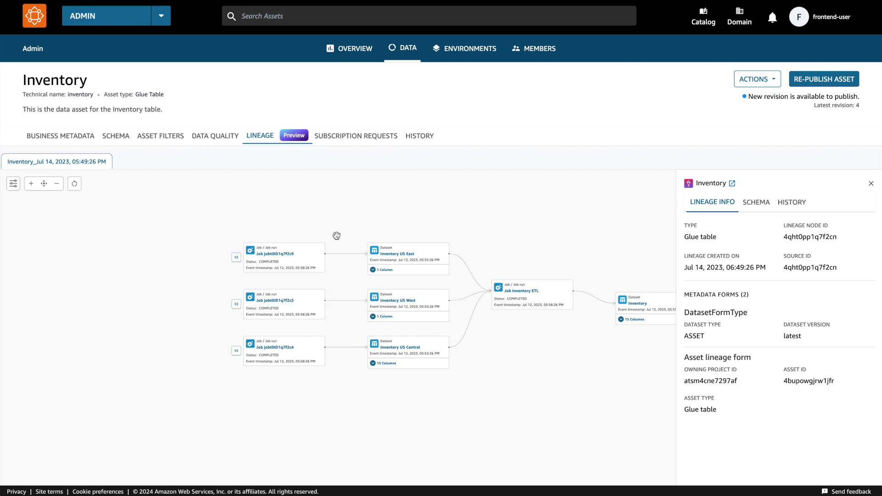
{"action": "left_click", "coordinate": [236, 257]}
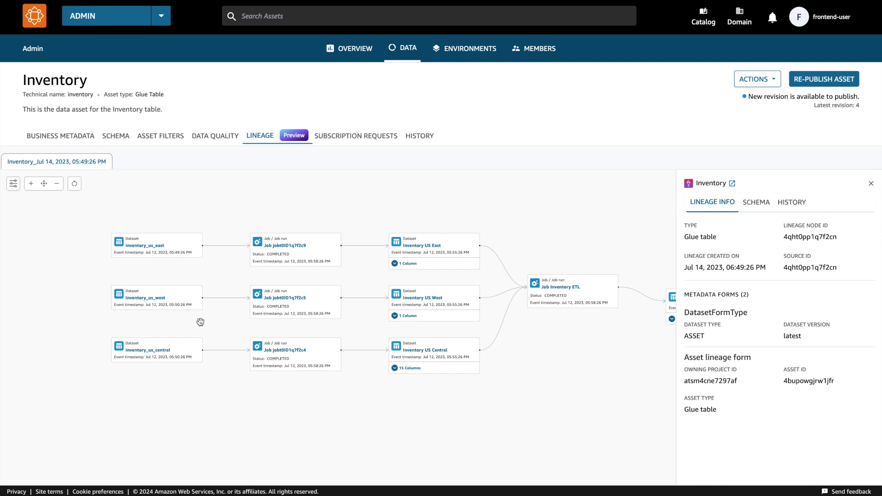
{"action": "mouse_move", "coordinate": [304, 324]}
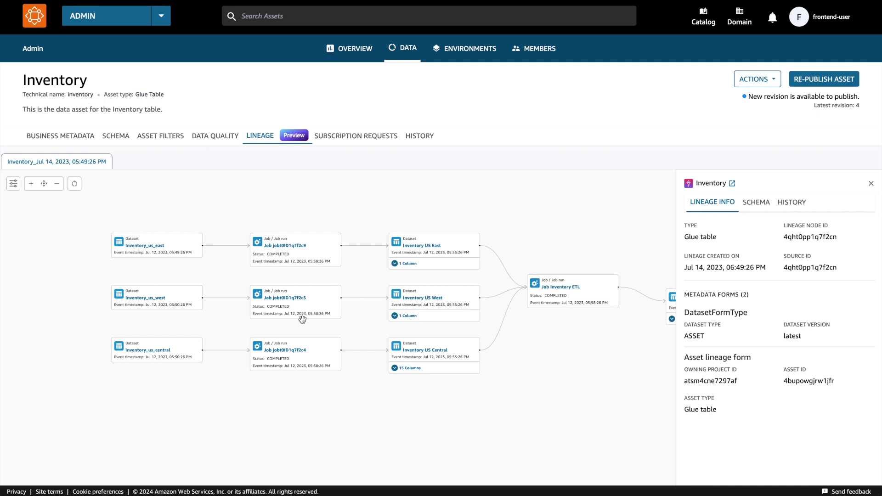
{"action": "mouse_move", "coordinate": [298, 319]}
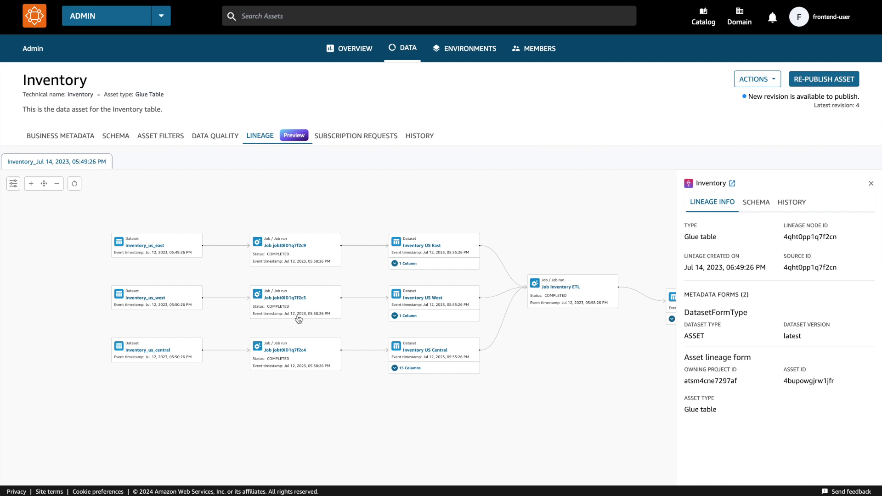
{"action": "mouse_move", "coordinate": [469, 313]}
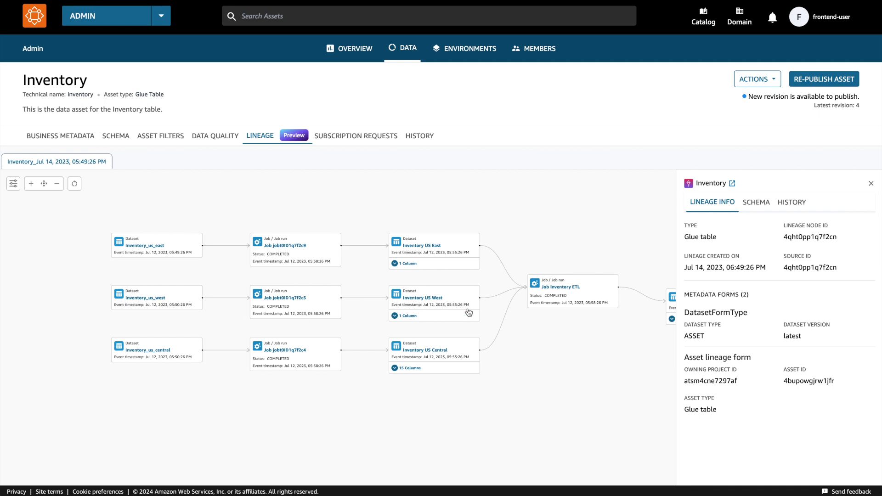
Step: Select the Job Inventory ETL node and review its run status, timings, merge query and Spark job form
{"action": "left_click_drag", "start_coordinate": [469, 313], "coordinate": [409, 351]}
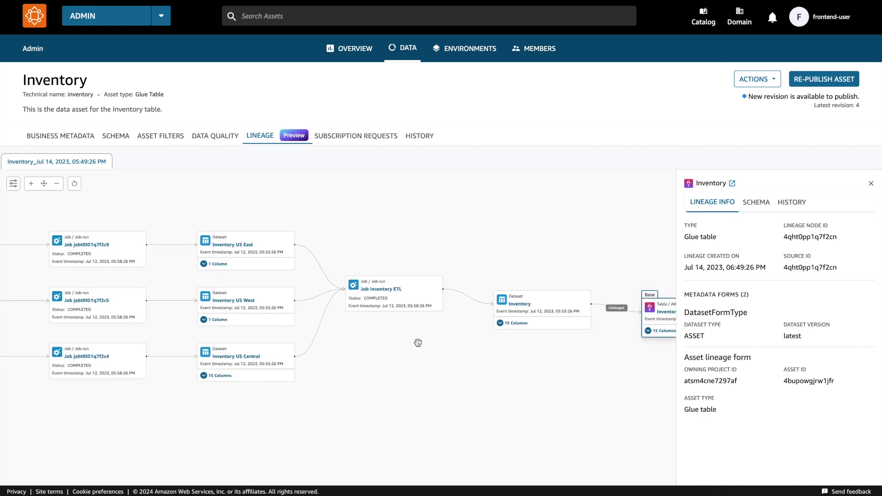
{"action": "left_click", "coordinate": [394, 293]}
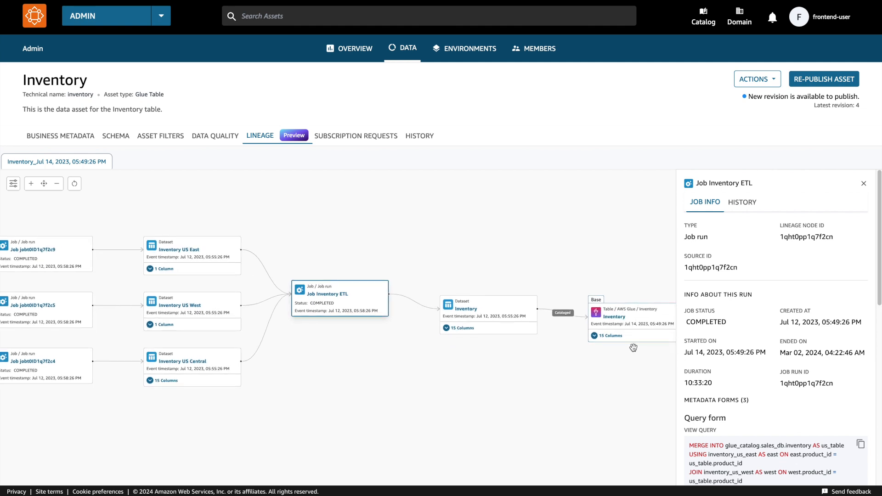
{"action": "mouse_move", "coordinate": [641, 346]}
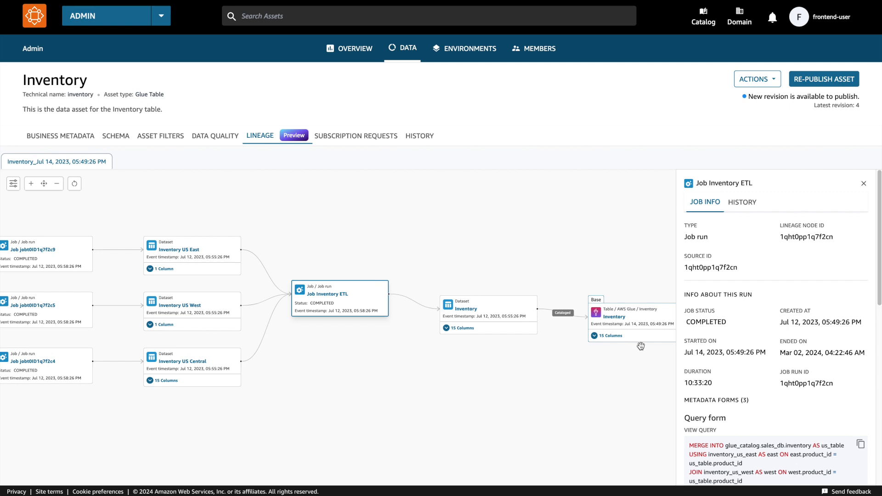
{"action": "mouse_move", "coordinate": [647, 342]}
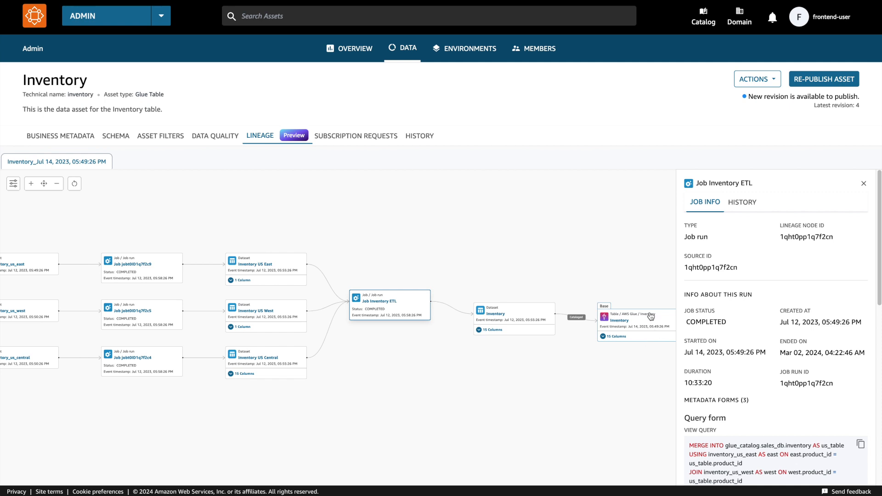
{"action": "scroll", "scroll_direction": "down", "scroll_amount": 3}
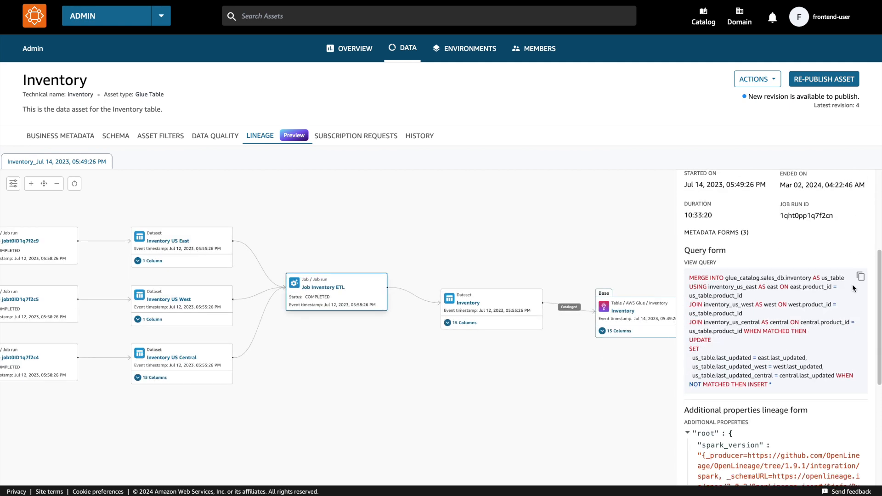
{"action": "left_click", "coordinate": [862, 276]}
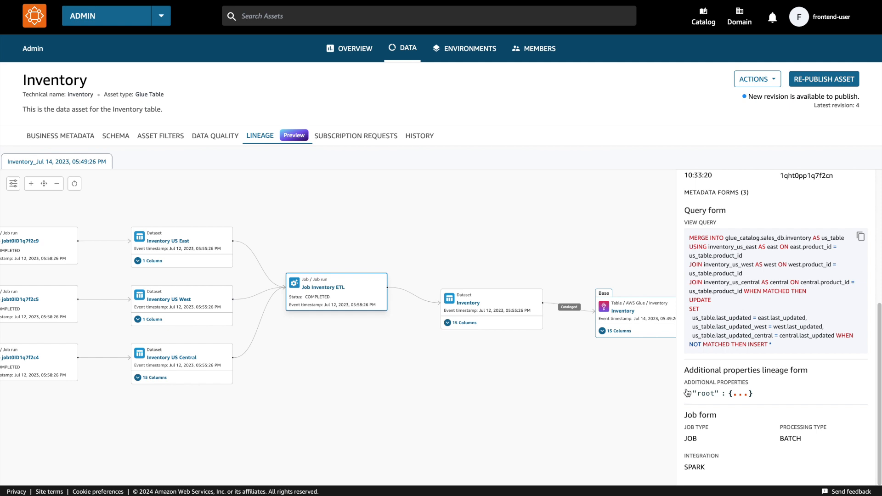
{"action": "left_click", "coordinate": [687, 393]}
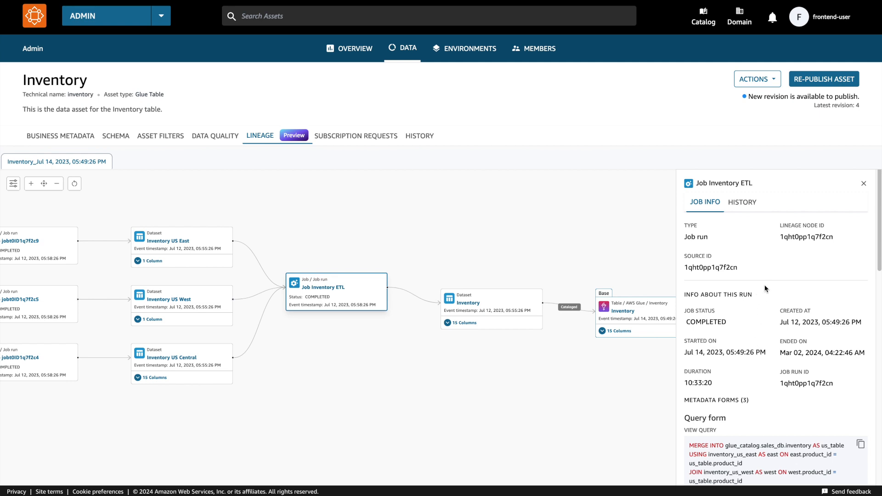
Step: View the ETL job's run history and its completed run, then select the downstream Inventory dataset node
{"action": "left_click", "coordinate": [742, 203]}
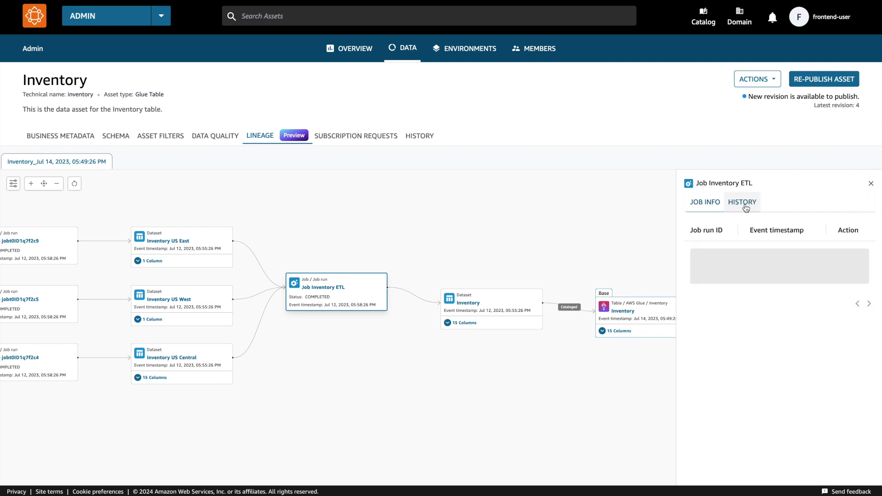
{"action": "left_click", "coordinate": [742, 202]}
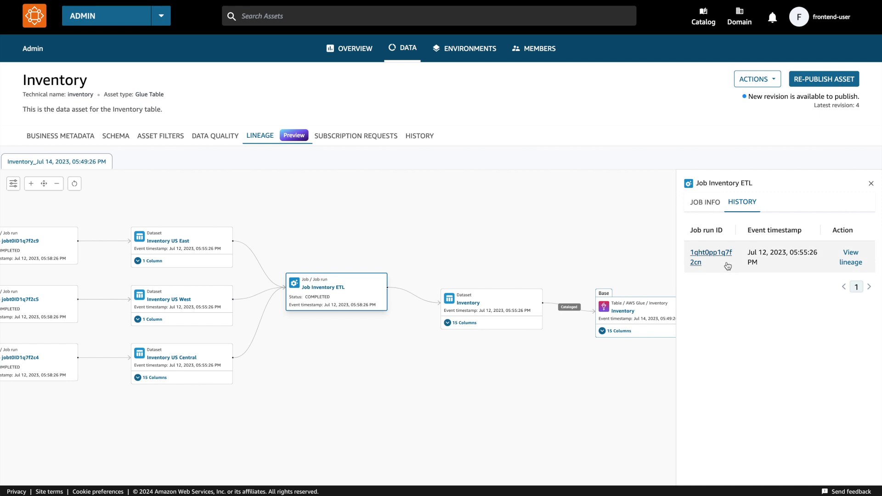
{"action": "left_click", "coordinate": [711, 257]}
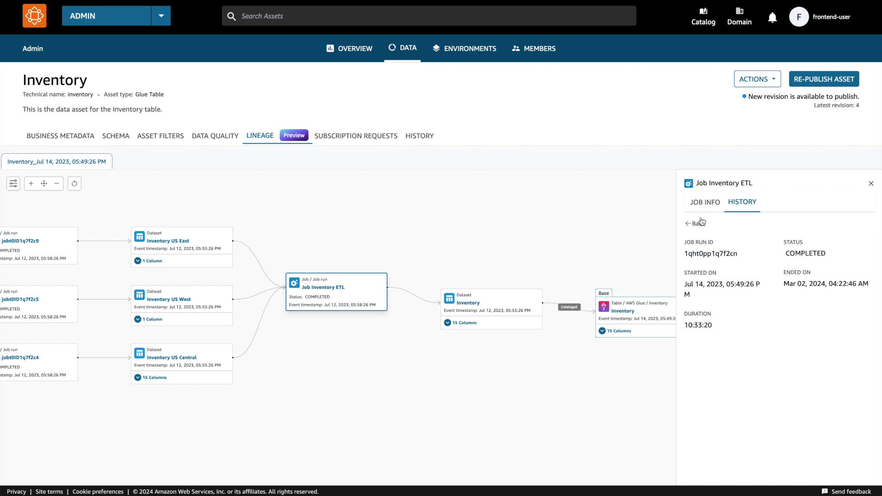
{"action": "left_click", "coordinate": [705, 202]}
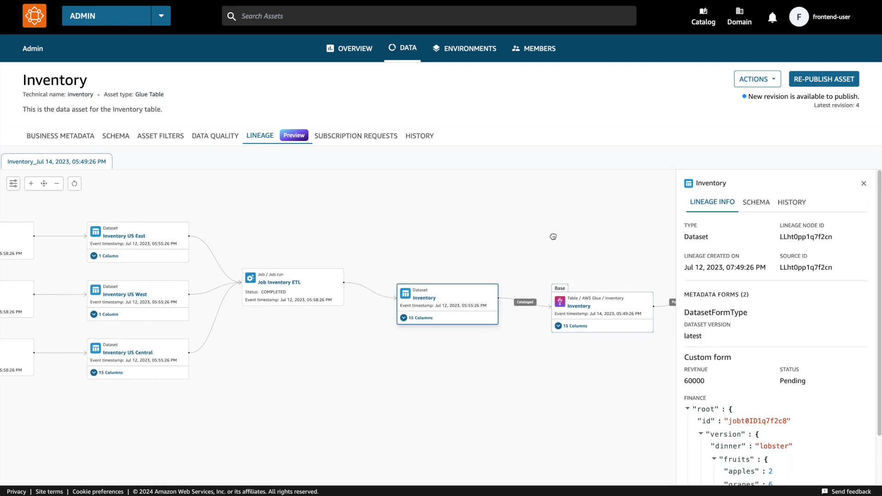
Step: Show the Inventory dataset's lineage history listing its single Jul 12, 2023 event
{"action": "left_click", "coordinate": [792, 202]}
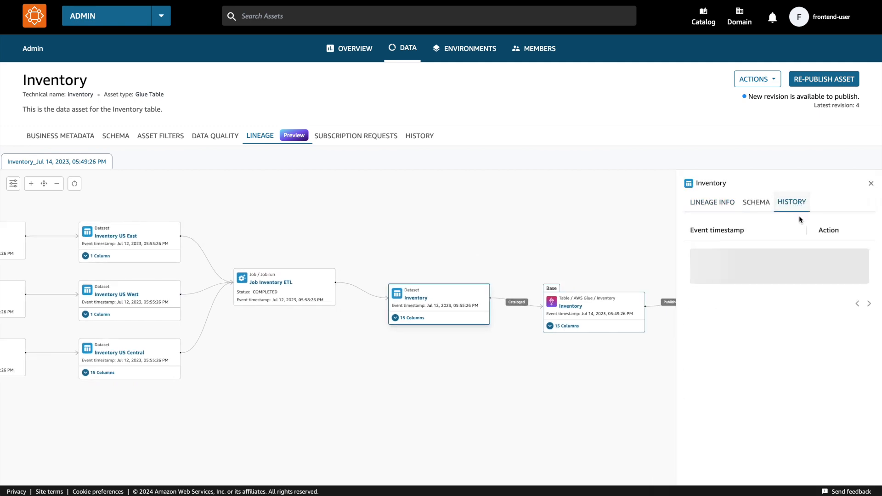
{"action": "left_click", "coordinate": [792, 202]}
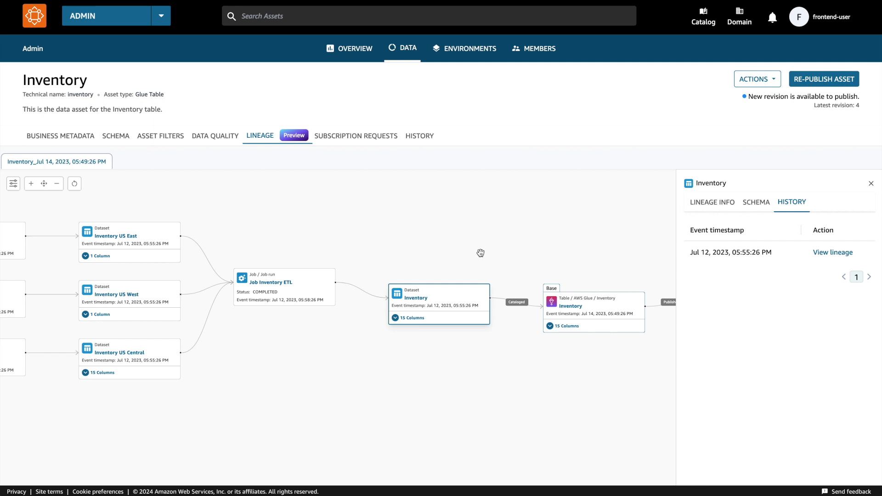
{"action": "mouse_move", "coordinate": [466, 254]}
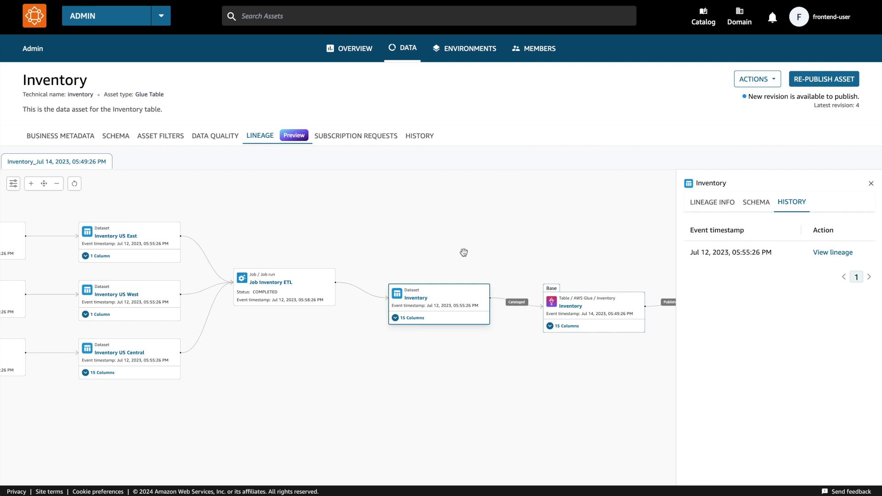
{"action": "left_click_drag", "start_coordinate": [464, 252], "coordinate": [491, 259]}
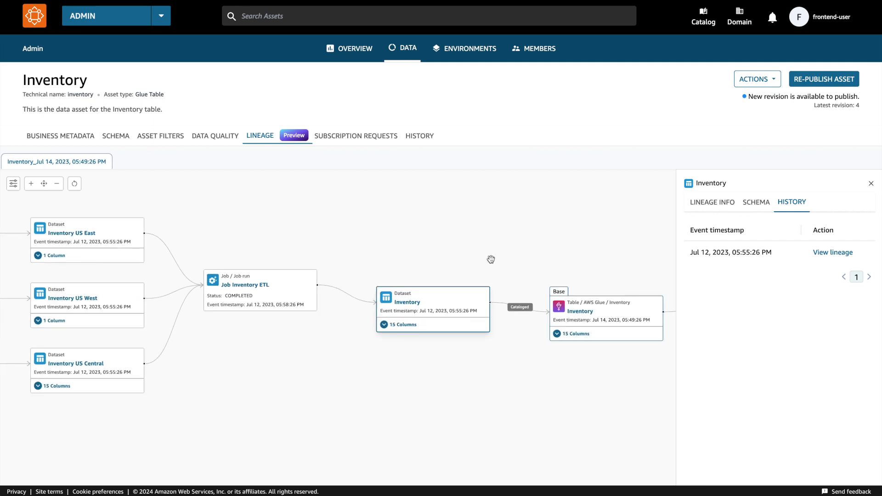
{"action": "mouse_move", "coordinate": [579, 266]}
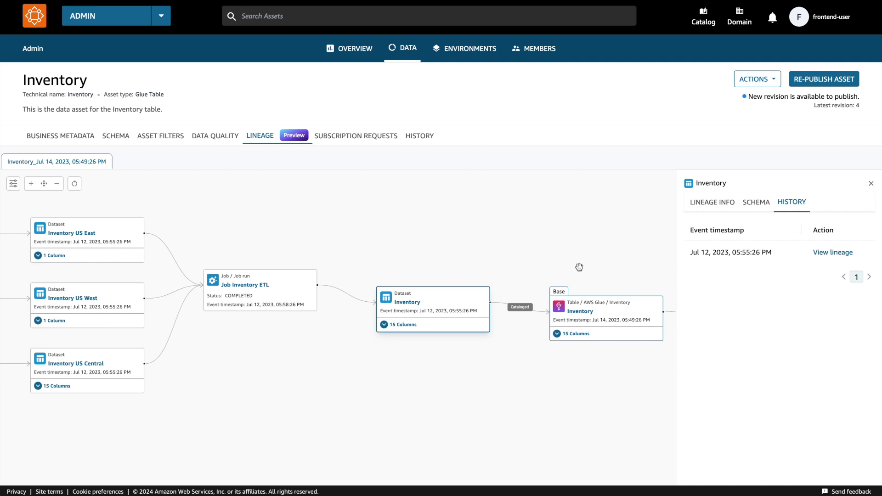
{"action": "mouse_move", "coordinate": [880, 299]}
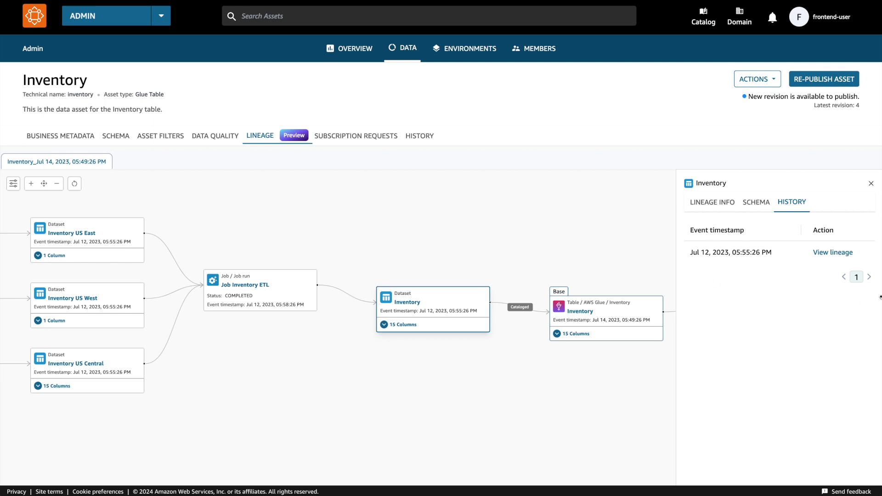
Step: View the Inventory lineage snapshot as of the Jul 12, 2023 event
{"action": "left_click", "coordinate": [832, 252]}
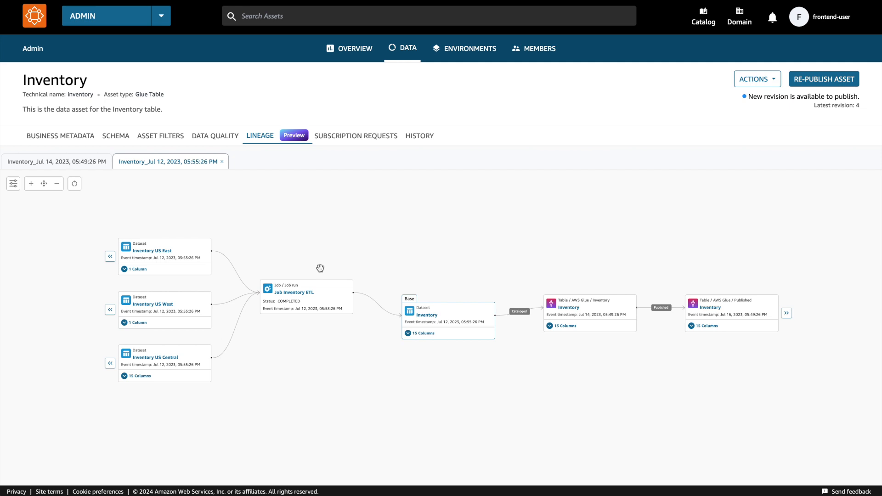
{"action": "mouse_move", "coordinate": [237, 257]}
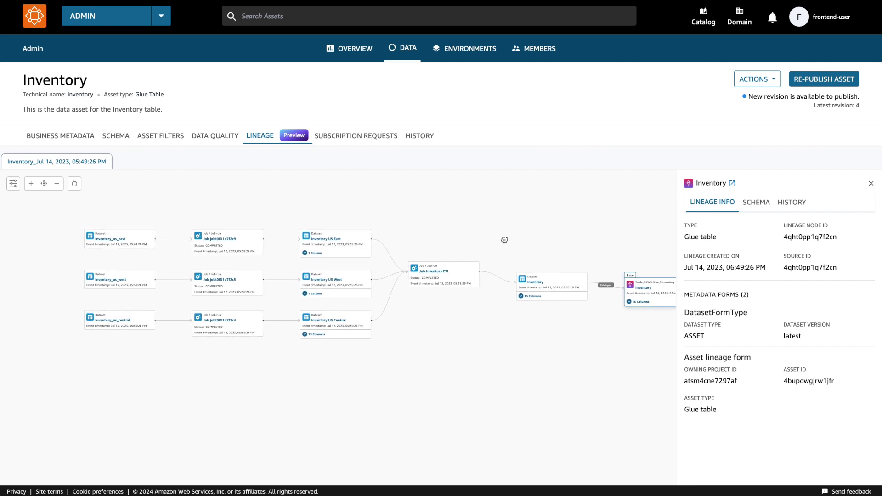
Step: Pan the graph to show the published Inventory table feeding its three subscription targets
{"action": "left_click_drag", "start_coordinate": [504, 241], "coordinate": [349, 226]}
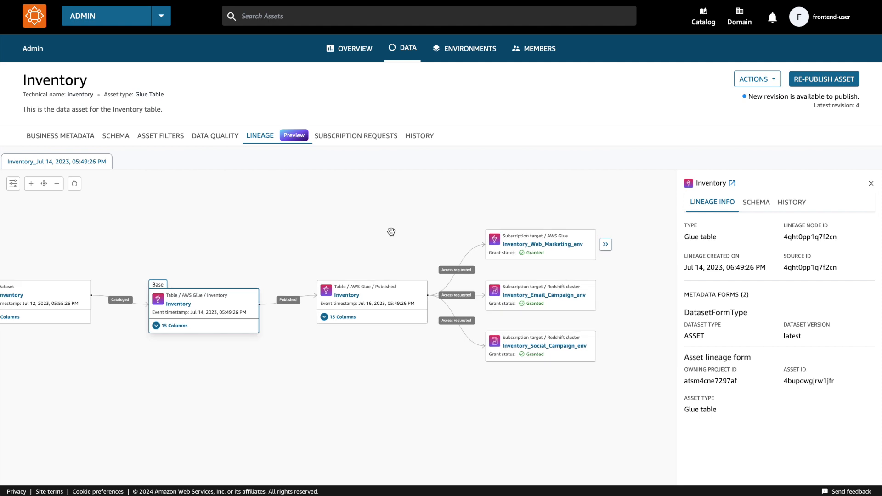
{"action": "left_click_drag", "start_coordinate": [391, 232], "coordinate": [356, 229]}
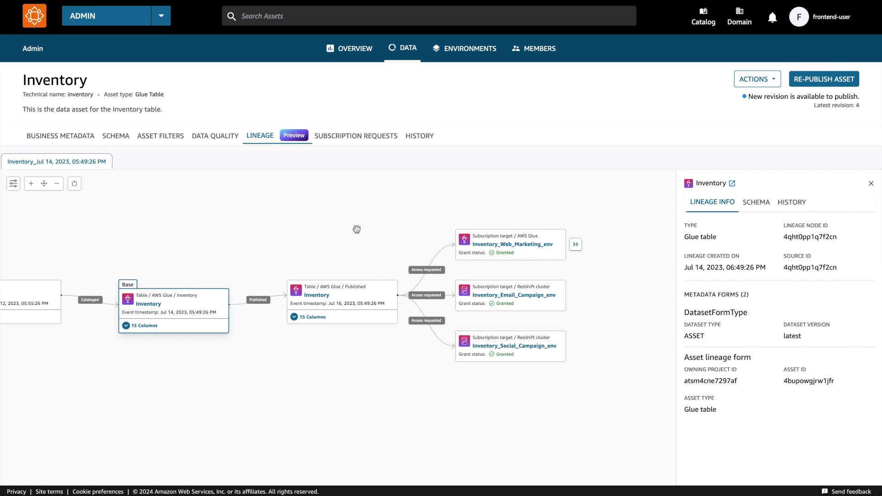
{"action": "mouse_move", "coordinate": [434, 290]}
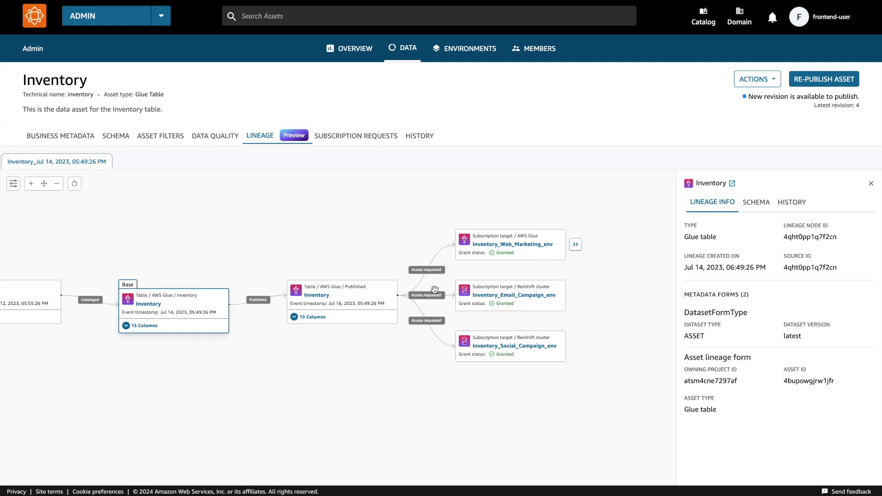
{"action": "mouse_move", "coordinate": [472, 303]}
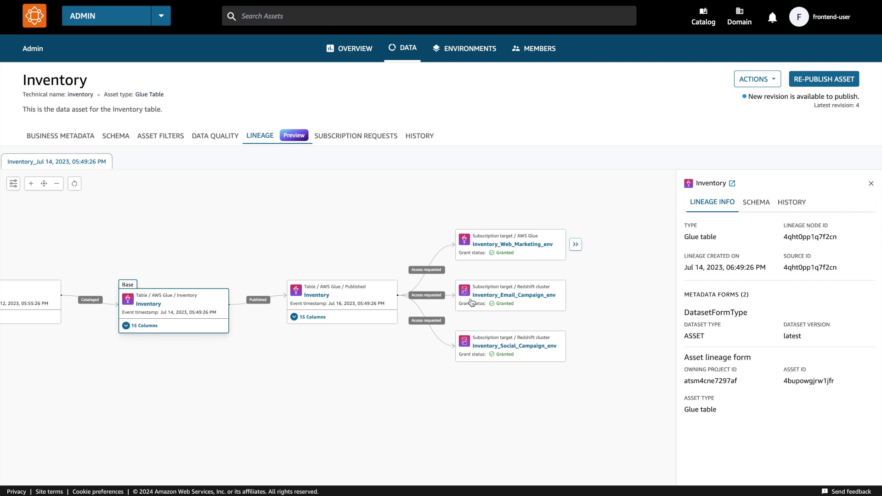
{"action": "mouse_move", "coordinate": [475, 263]}
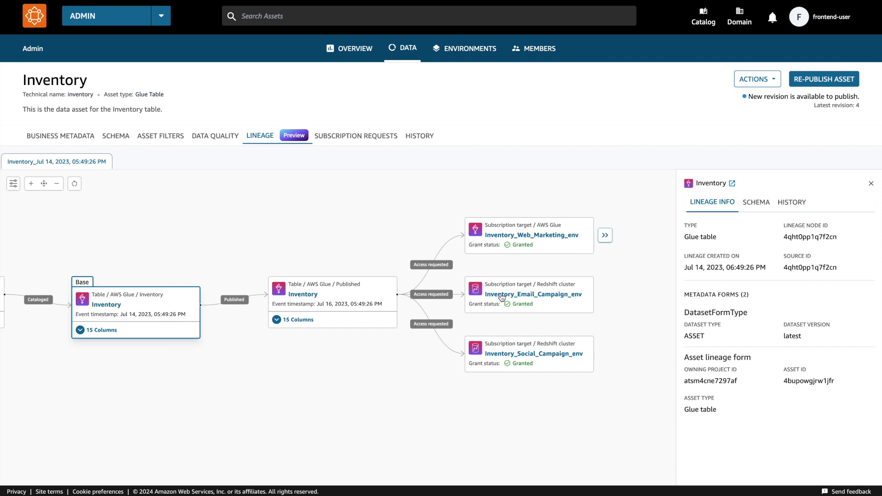
Step: Show the Inventory_Email_Campaign_env target's subscription info: granted status, Sale project subscriber, published asset
{"action": "left_click", "coordinate": [528, 294]}
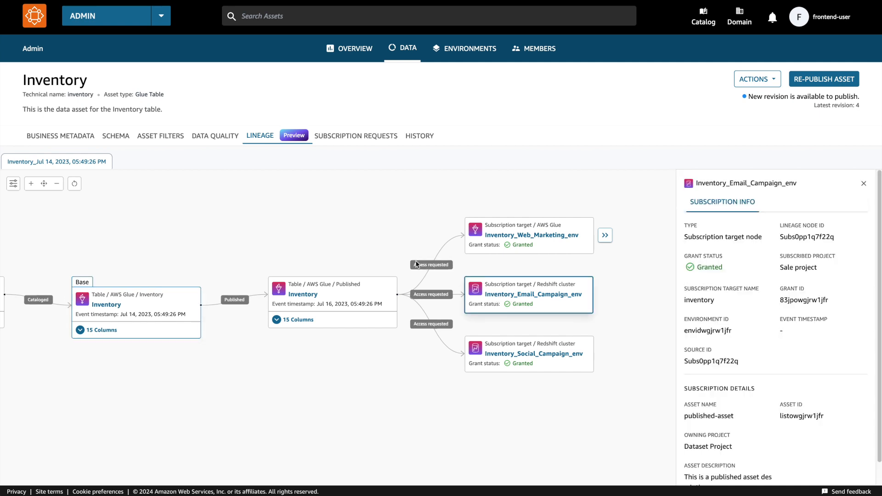
{"action": "mouse_move", "coordinate": [394, 232]}
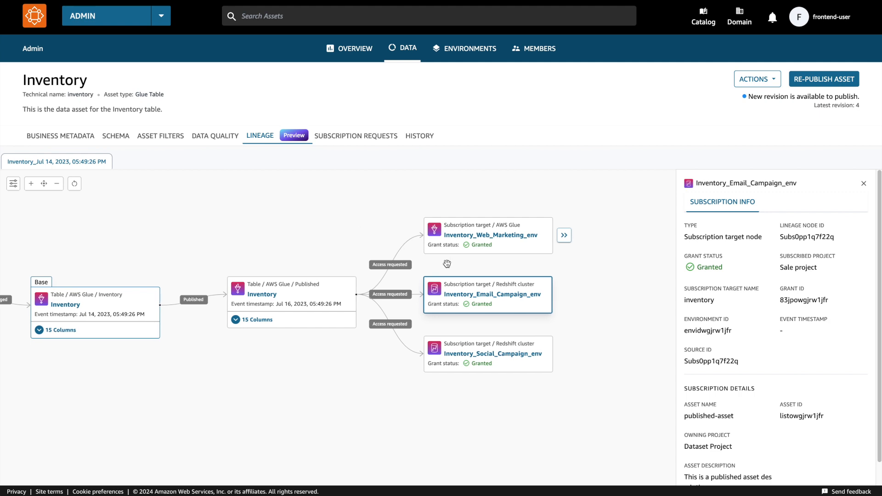
{"action": "mouse_move", "coordinate": [490, 290]}
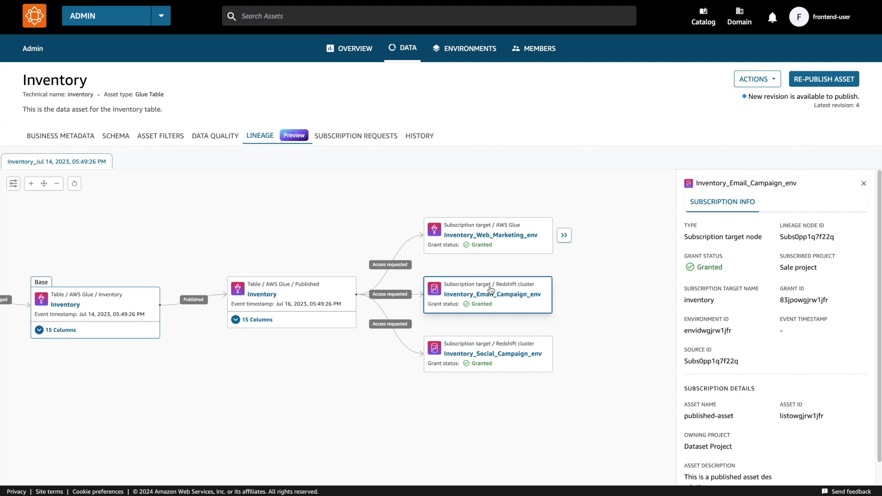
{"action": "mouse_move", "coordinate": [496, 281]}
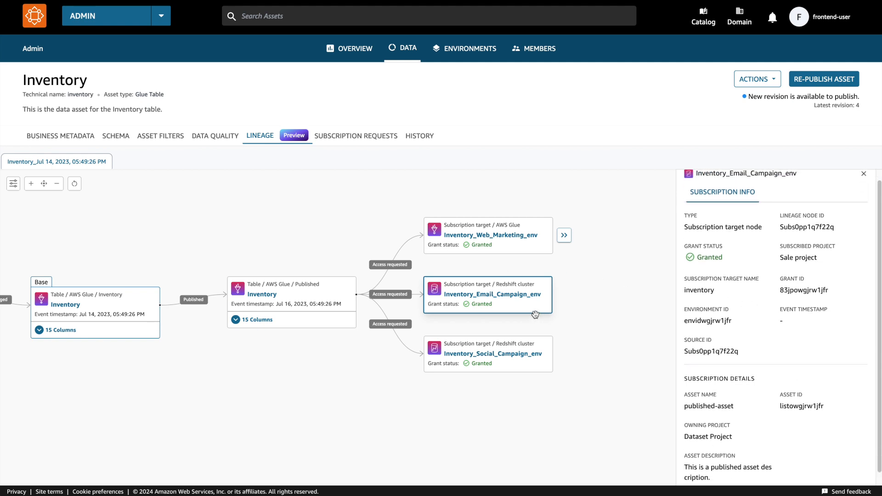
{"action": "mouse_move", "coordinate": [564, 242]}
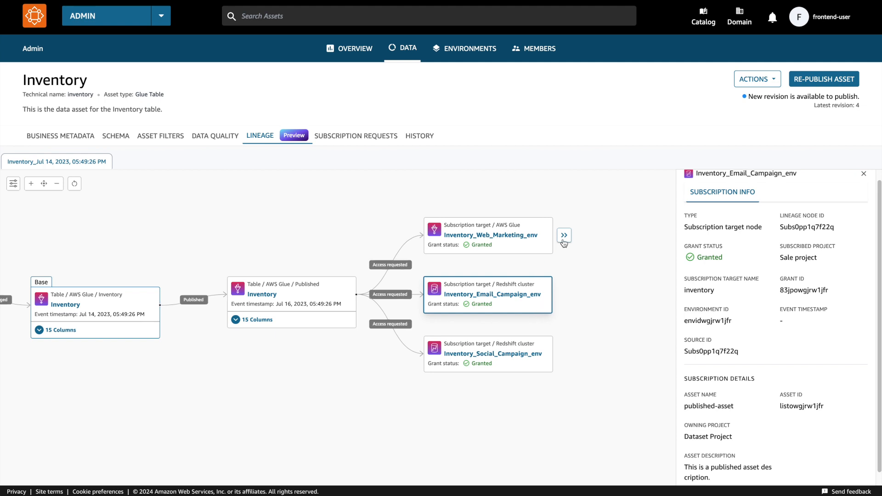
Step: Expand lineage downstream of Inventory_Web_Marketing_env to reveal the Inventory_Web_Marketing_Model dataset
{"action": "left_click", "coordinate": [563, 235]}
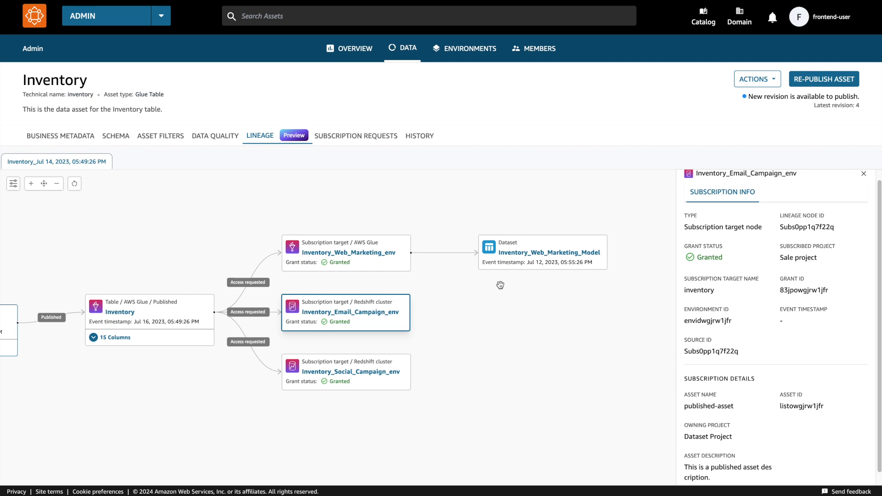
{"action": "mouse_move", "coordinate": [522, 331]}
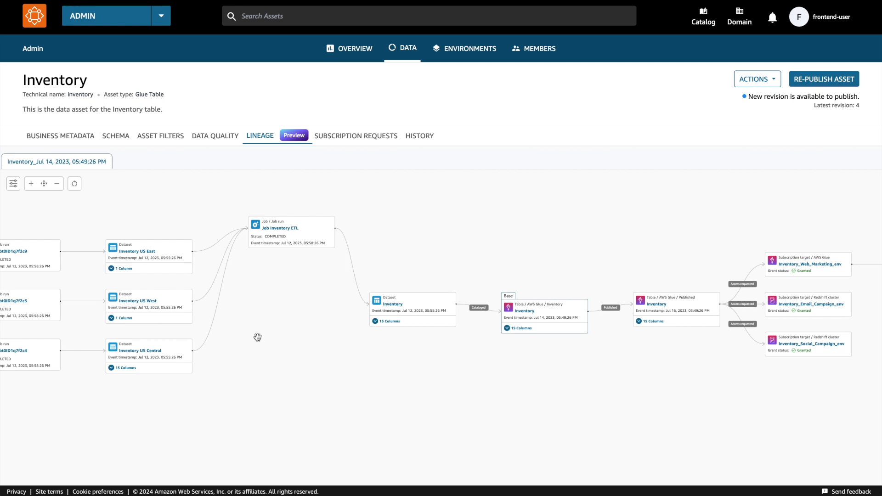
Step: Pan the lineage graph to reposition the dataset and table nodes
{"action": "left_click_drag", "start_coordinate": [258, 337], "coordinate": [280, 339]}
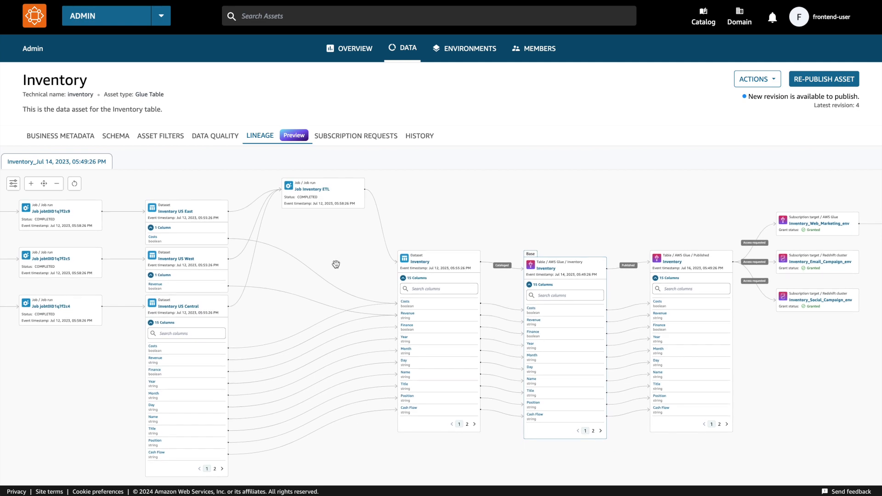
{"action": "mouse_move", "coordinate": [175, 332]}
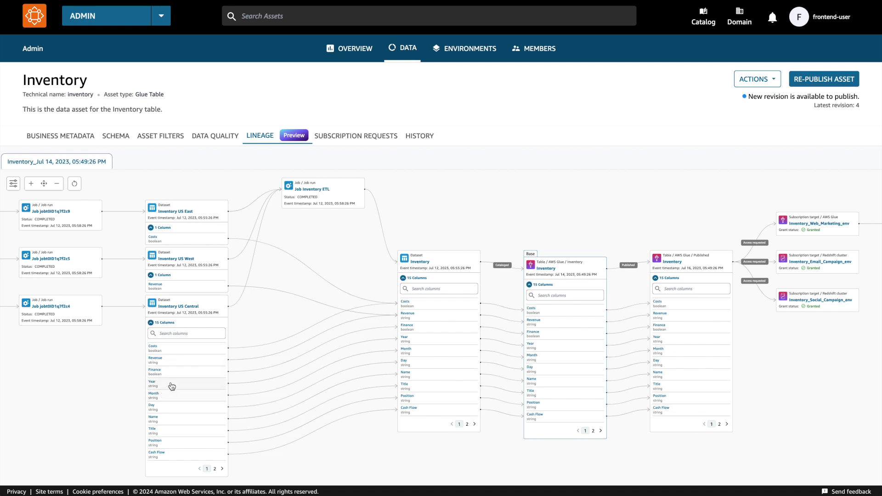
{"action": "mouse_move", "coordinate": [303, 154]}
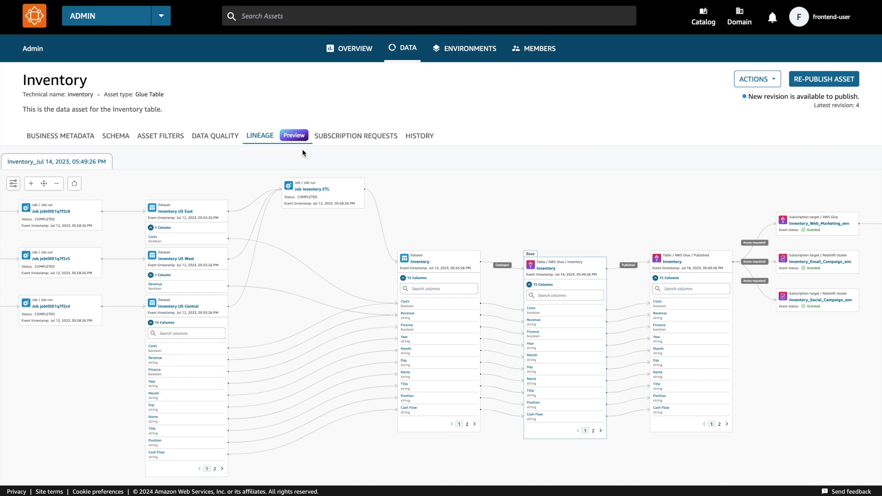
{"action": "mouse_move", "coordinate": [430, 276]}
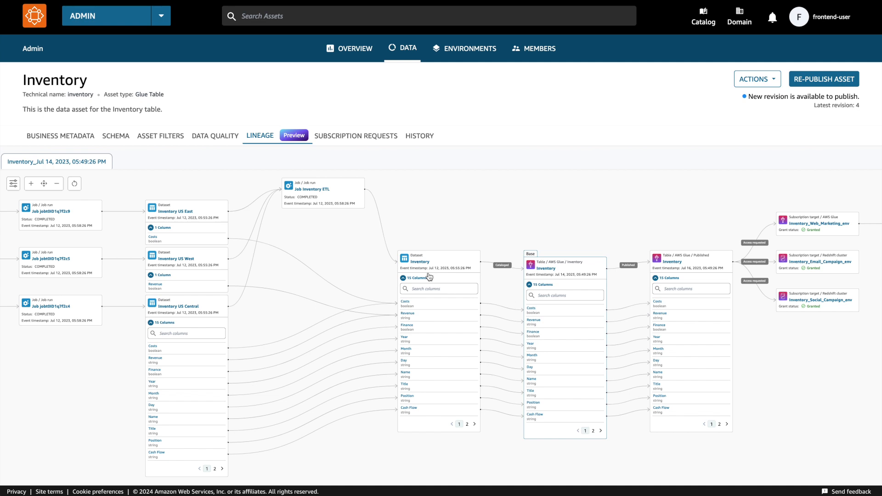
{"action": "mouse_move", "coordinate": [428, 277]}
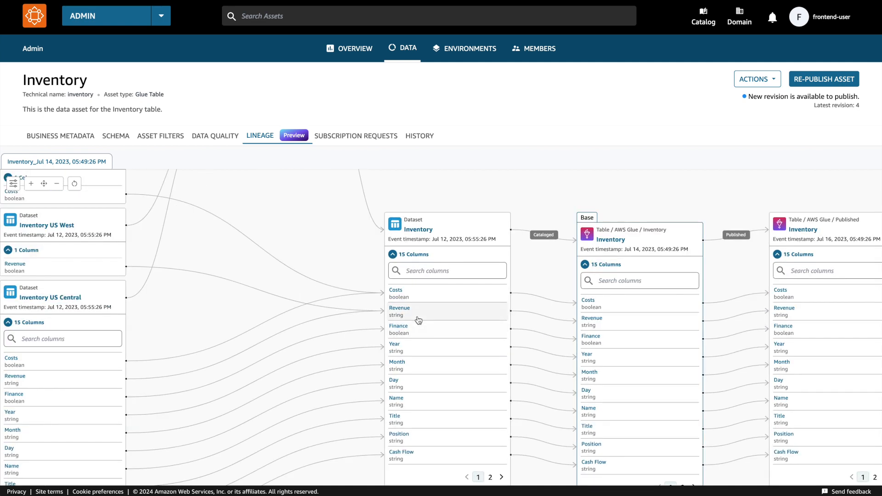
{"action": "type", "text": "costs"}
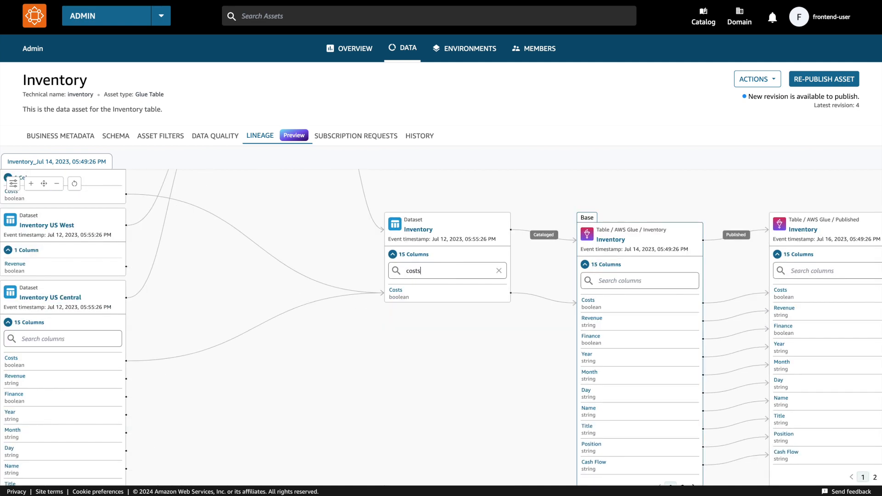
{"action": "left_click", "coordinate": [499, 271]}
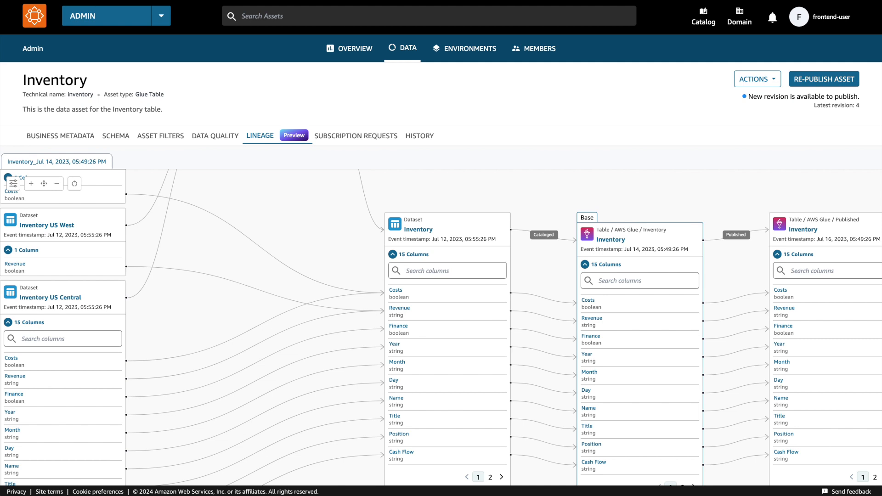
{"action": "type", "text": "revenue"}
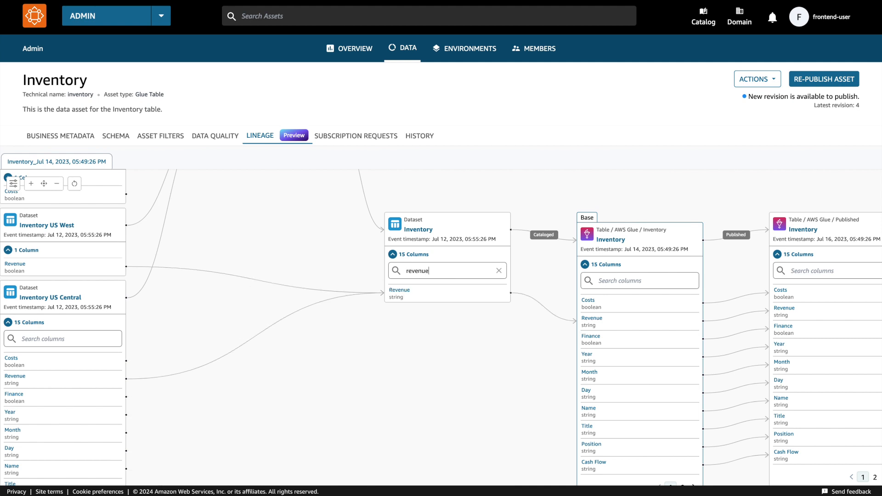
{"action": "left_click", "coordinate": [498, 270]}
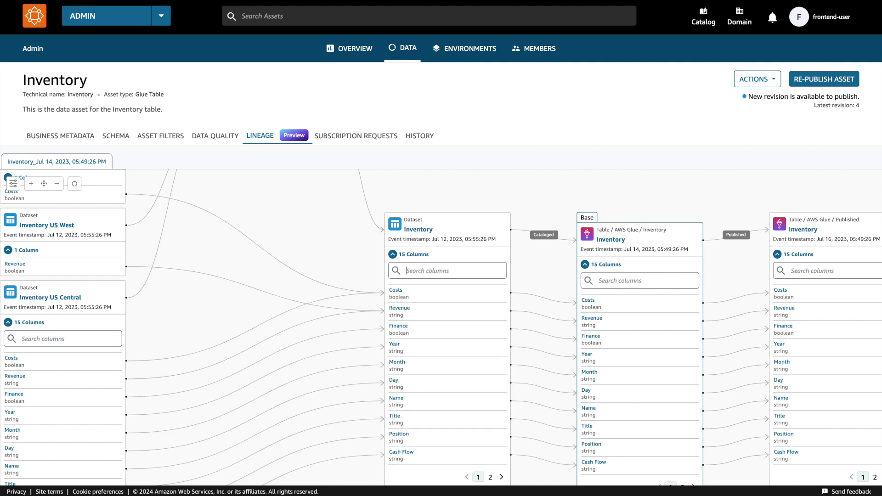
{"action": "mouse_move", "coordinate": [275, 335]}
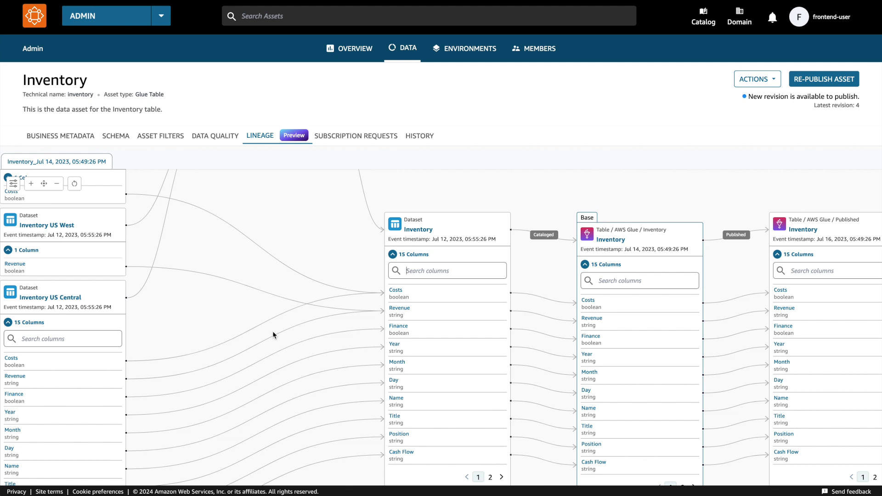
{"action": "mouse_move", "coordinate": [295, 283]}
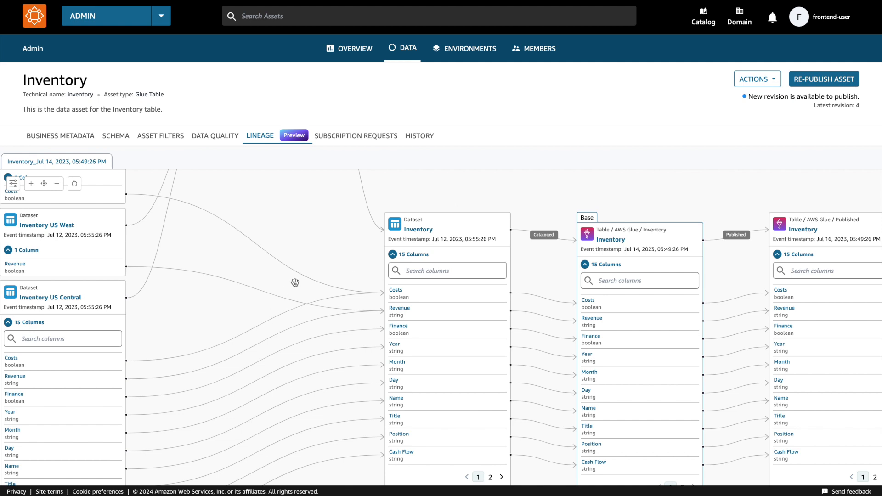
{"action": "mouse_move", "coordinate": [298, 281]}
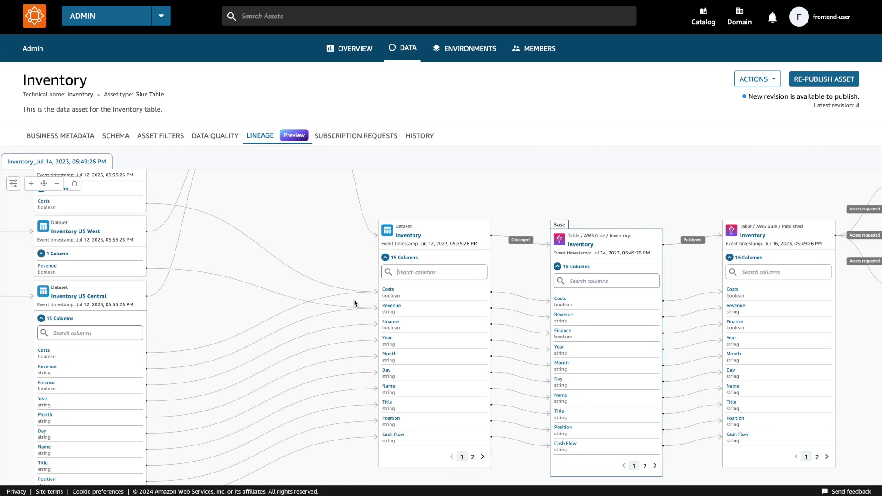
Step: Pan the lineage graph to bring the upstream inventory datasets and Inventory ETL job into view
{"action": "left_click_drag", "start_coordinate": [354, 304], "coordinate": [322, 348]}
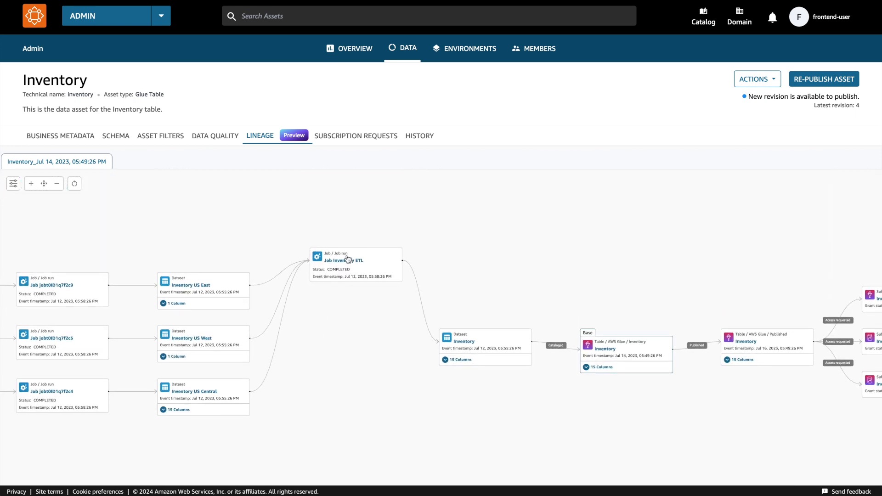
{"action": "left_click_drag", "start_coordinate": [346, 259], "coordinate": [350, 342]}
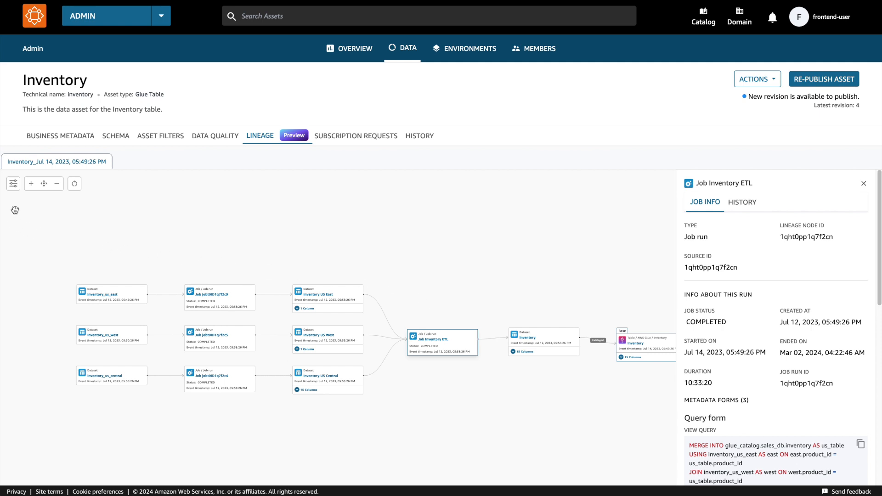
Step: Enable Display dataset nodes only in graph settings, then reset the lineage graph to rebuild it
{"action": "left_click", "coordinate": [13, 184]}
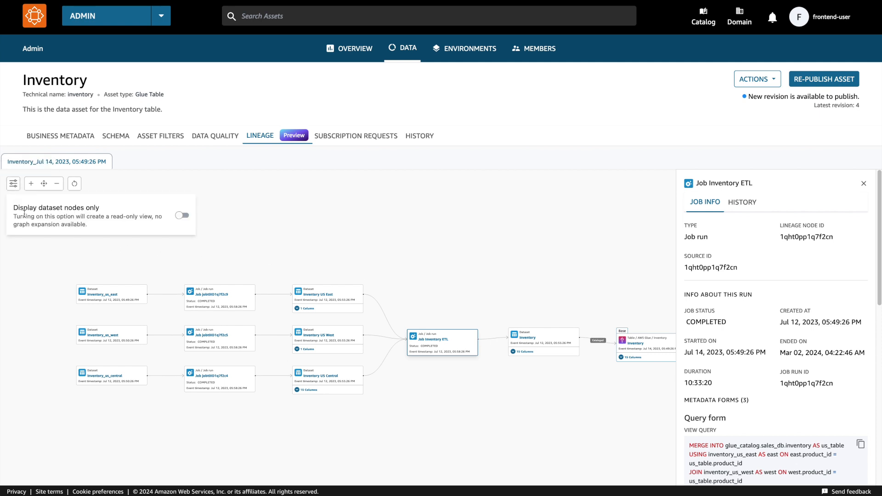
{"action": "left_click", "coordinate": [181, 216]}
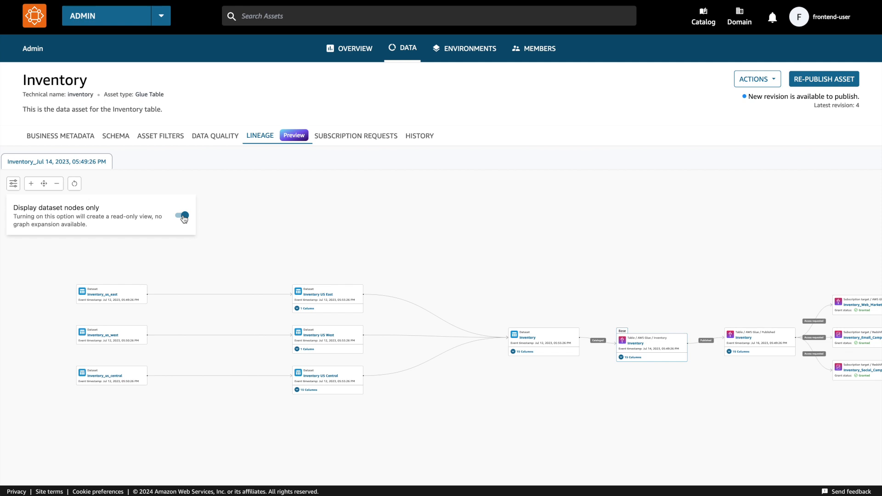
{"action": "mouse_move", "coordinate": [183, 223]}
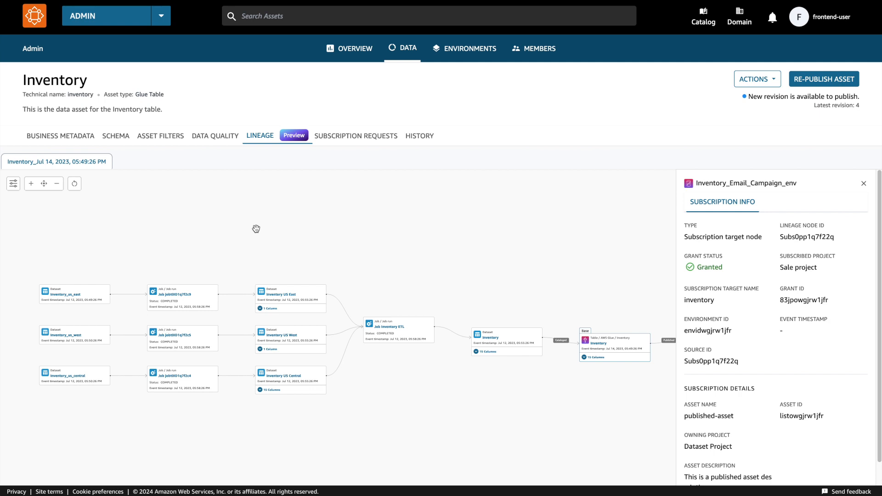
{"action": "mouse_move", "coordinate": [172, 233]}
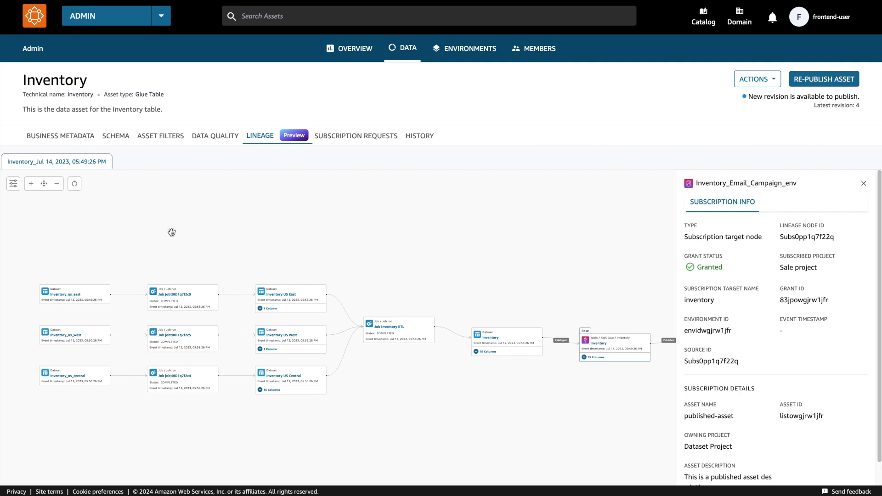
{"action": "left_click", "coordinate": [75, 183]}
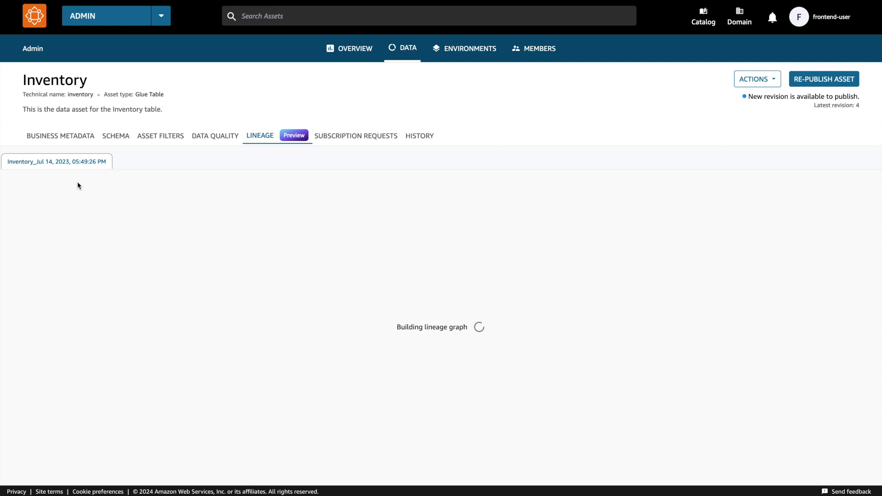